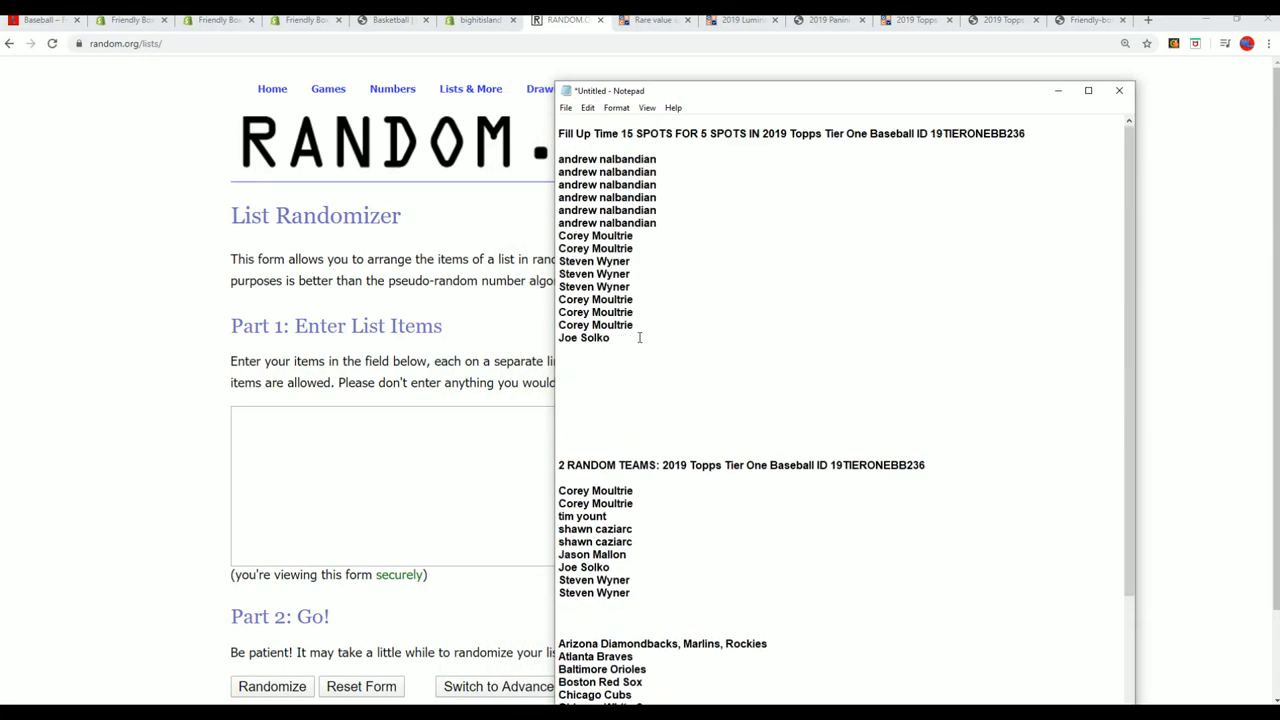
Select and copy the fifteen Fill Up Time names from Notepad into the randomizer's list box.
left_click_drag(558, 159, 611, 338)
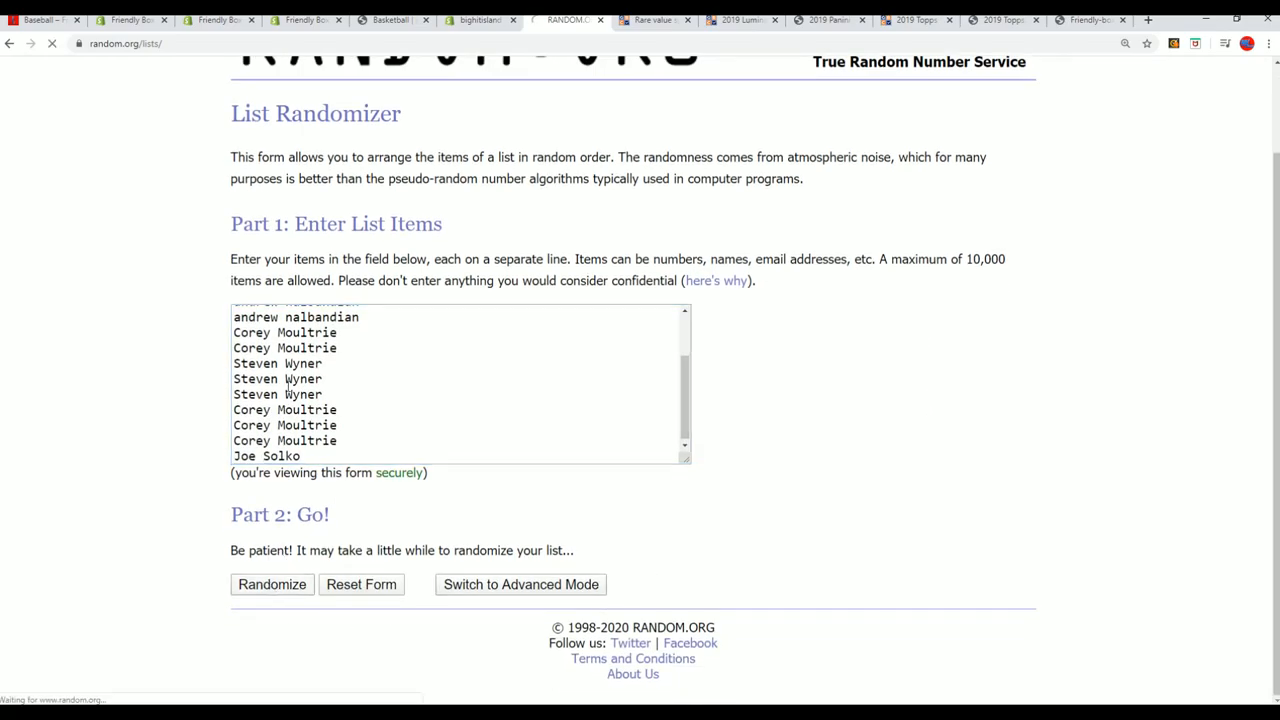
Randomize the fifteen names, then reshuffle them six more times with Again!
left_click(271, 584)
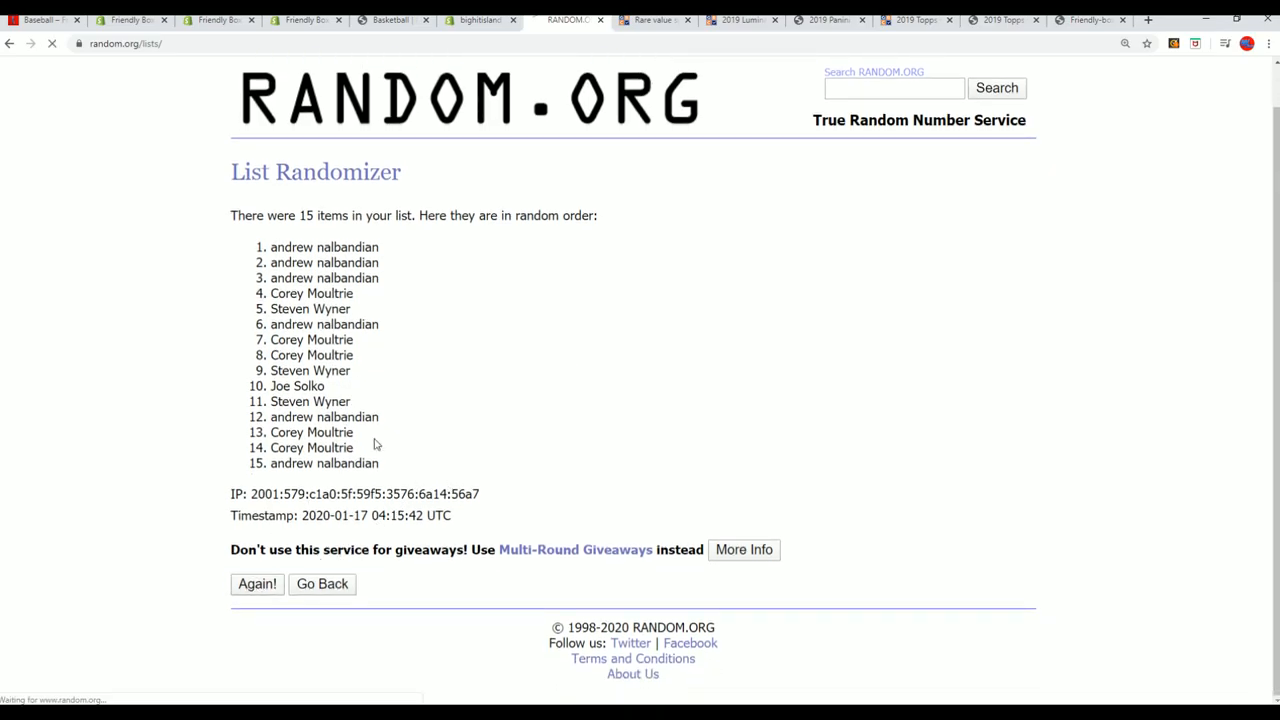
left_click(256, 584)
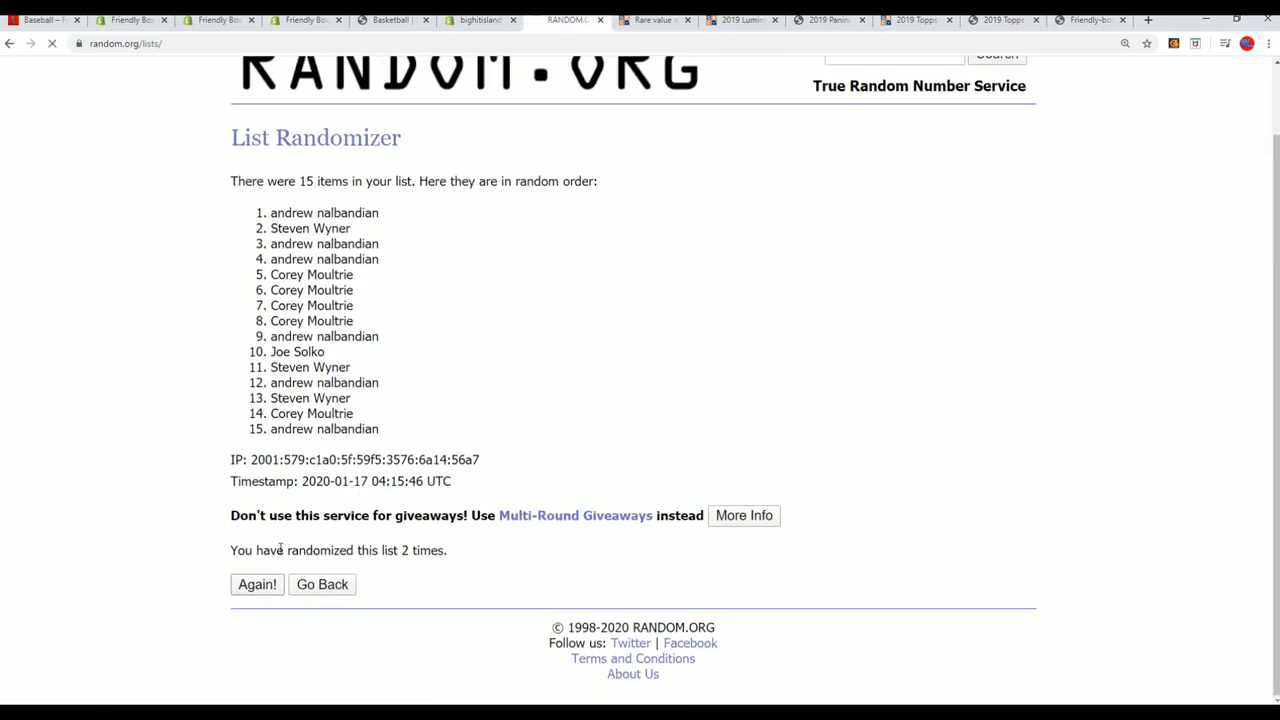
left_click(256, 584)
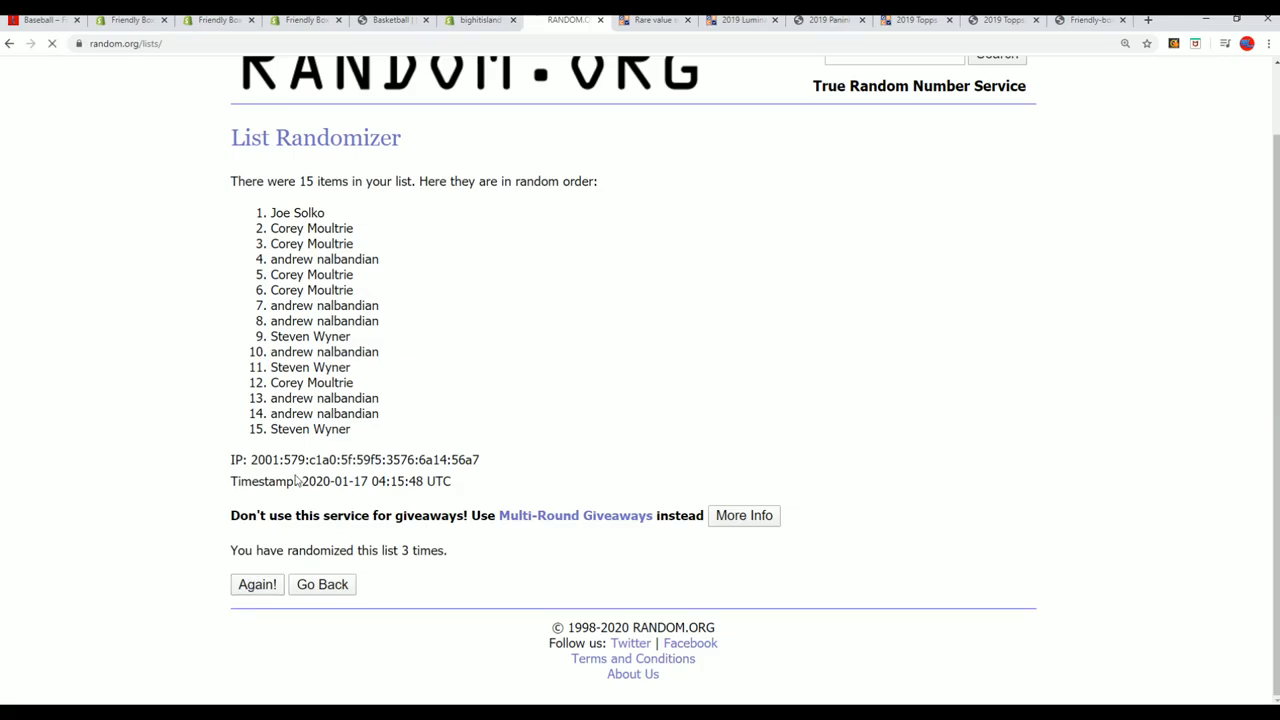
left_click(256, 584)
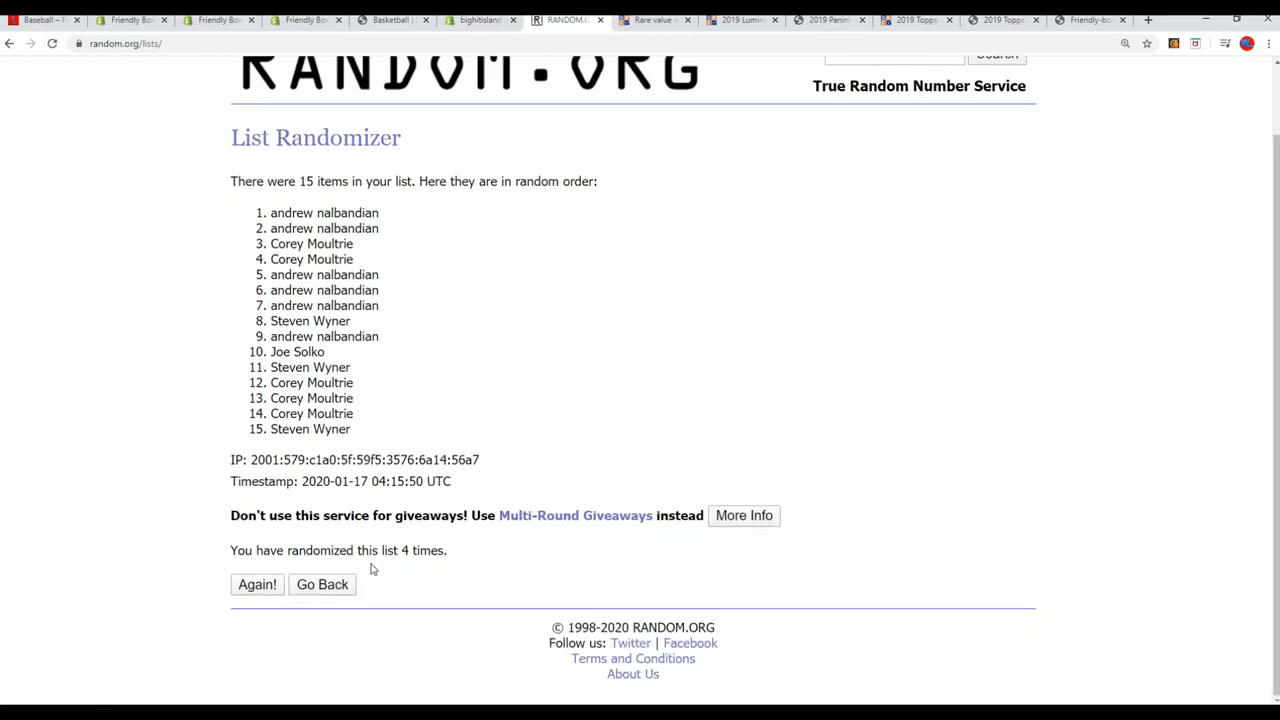
left_click(256, 584)
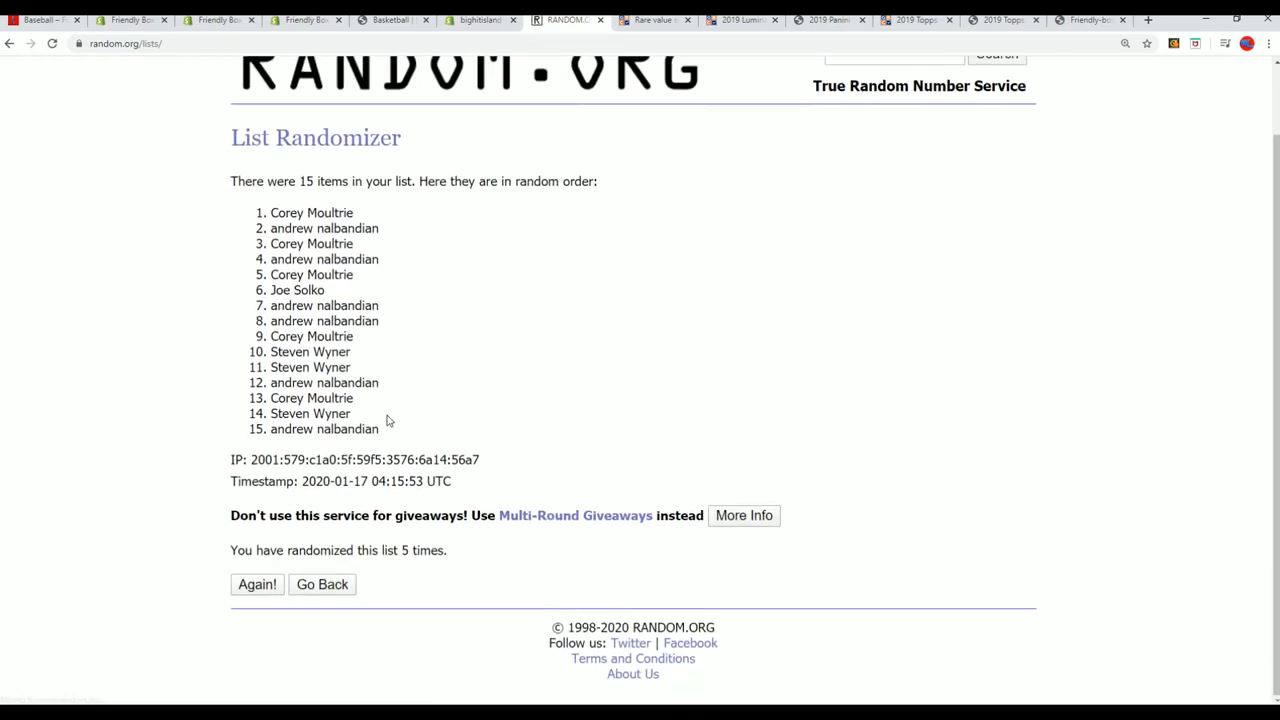
left_click(256, 584)
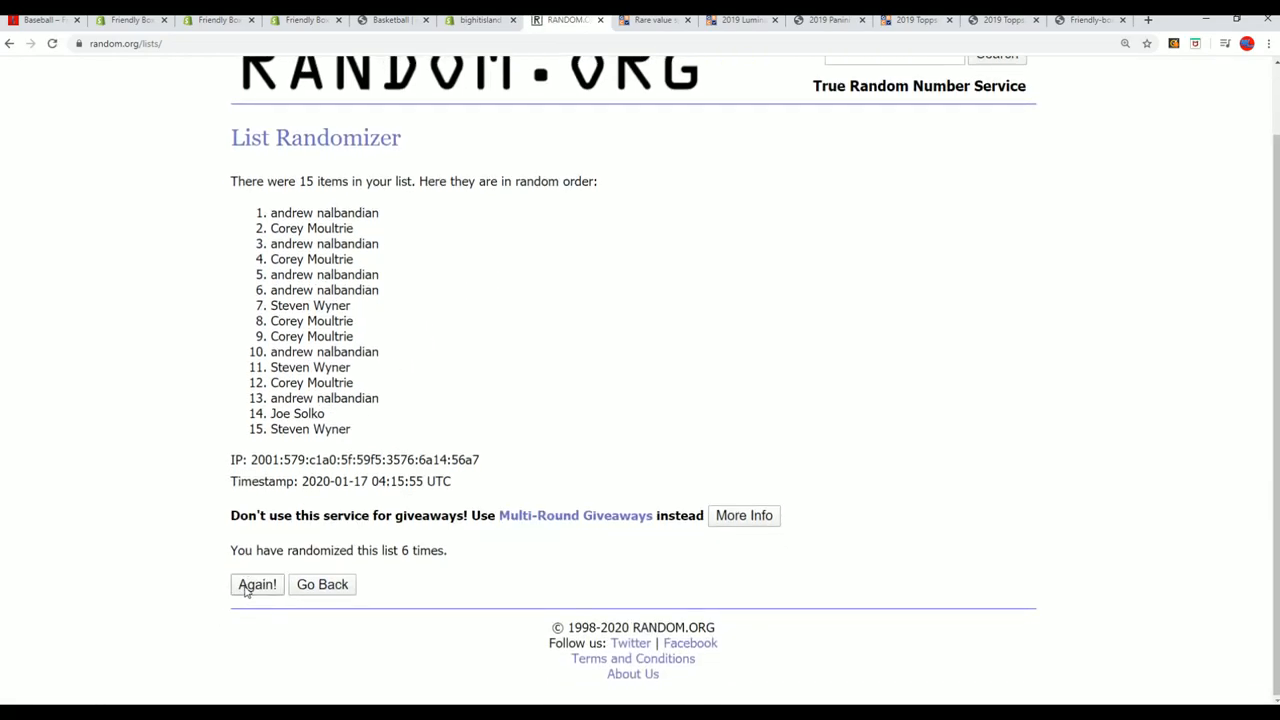
left_click(256, 584)
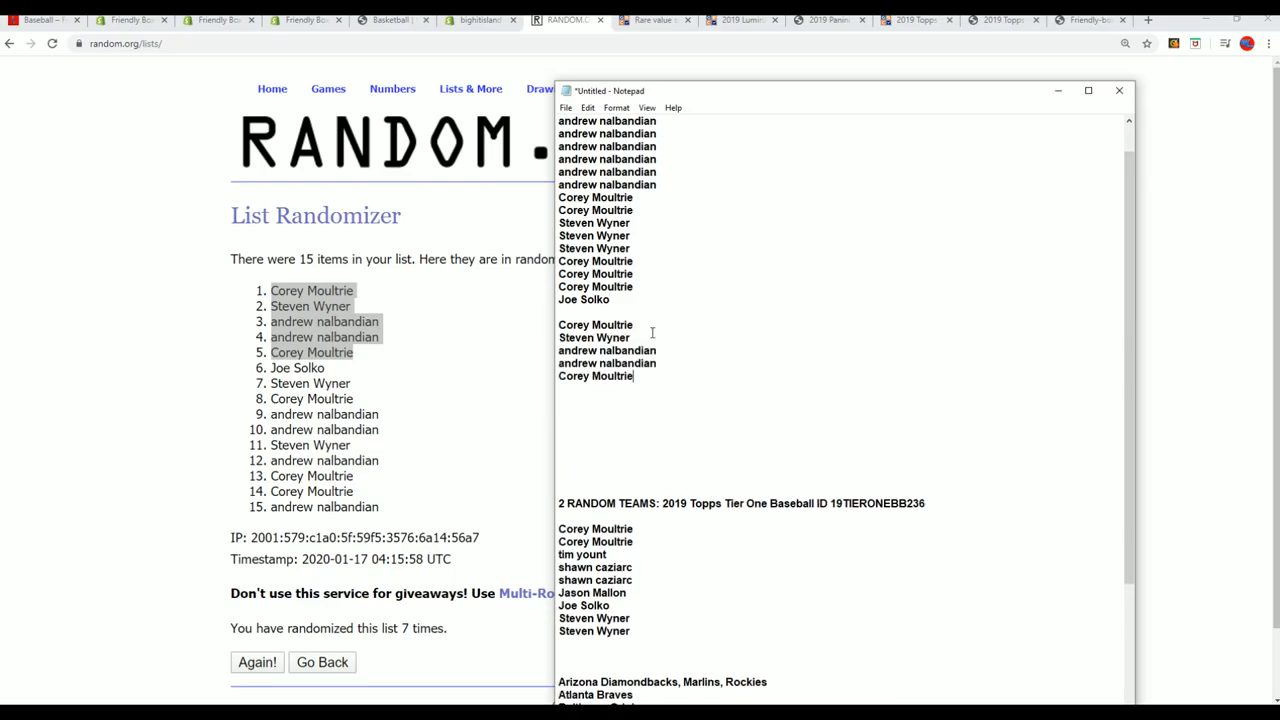
Select the fourteen names under the 2 RANDOM TEAMS heading in Notepad.
scroll("down", 3)
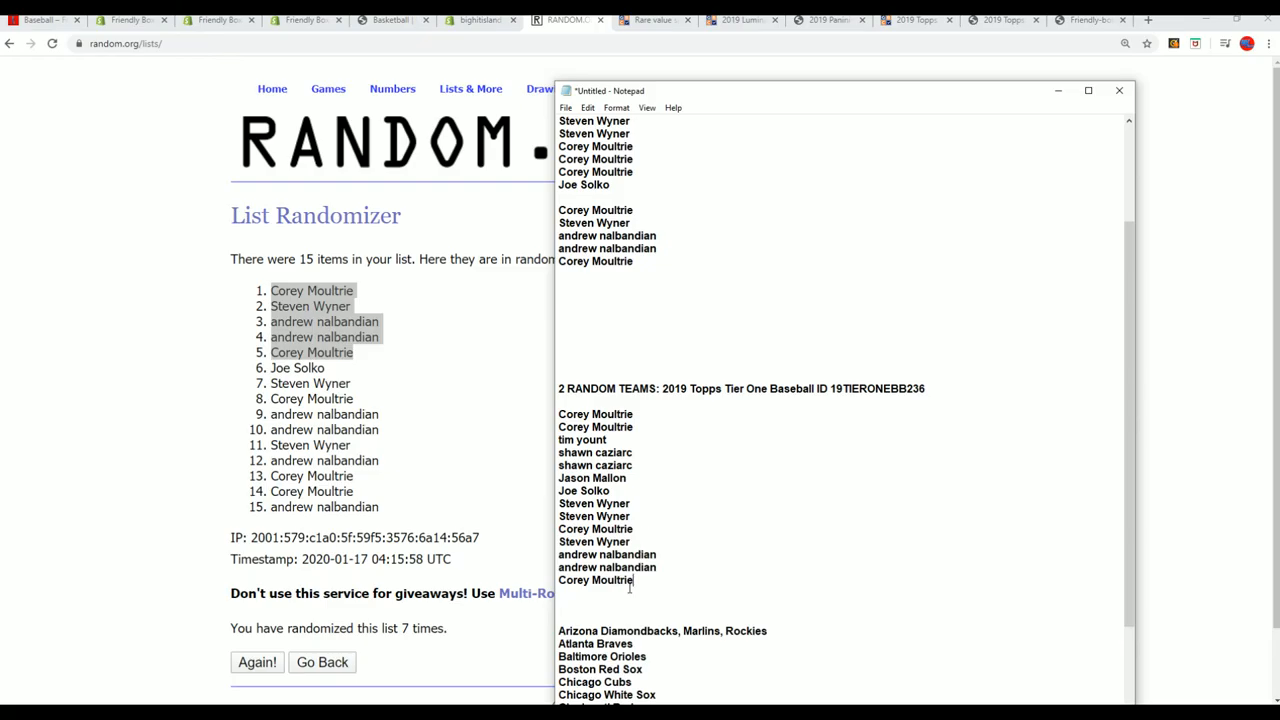
left_click_drag(558, 413, 632, 580)
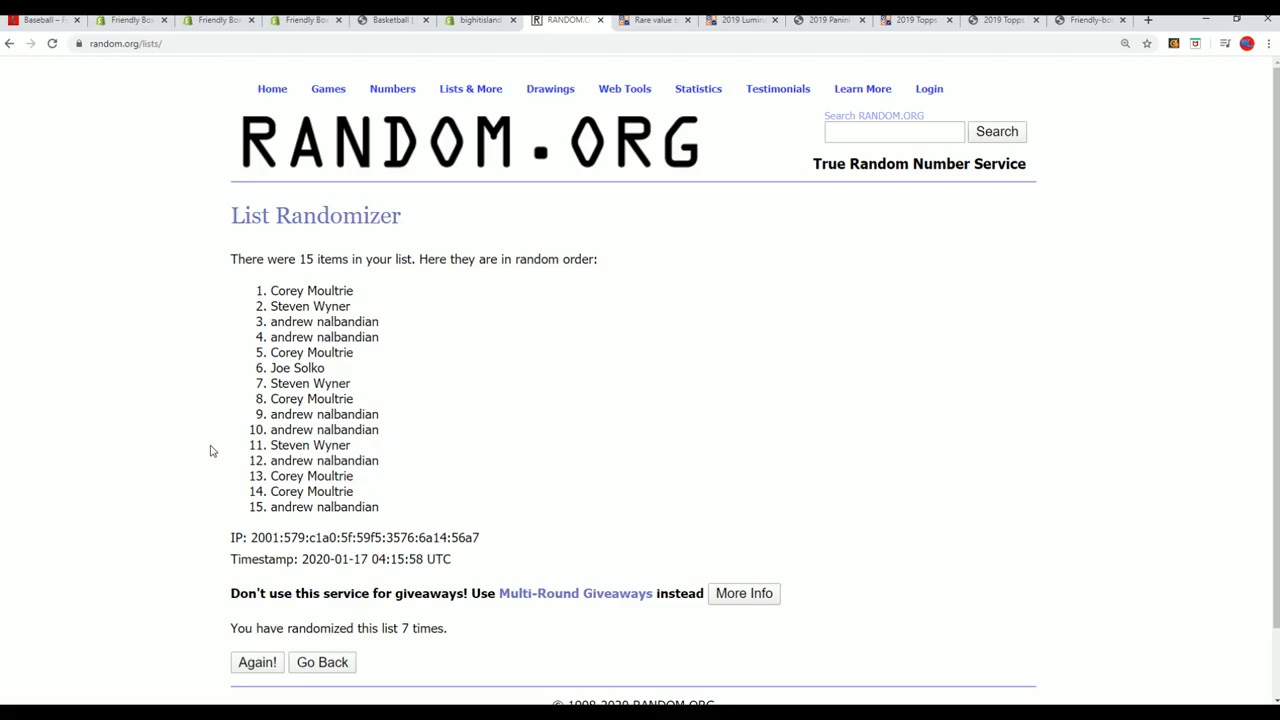
Paste the fourteen names into a fresh entry form and shuffle them twice.
left_click(321, 662)
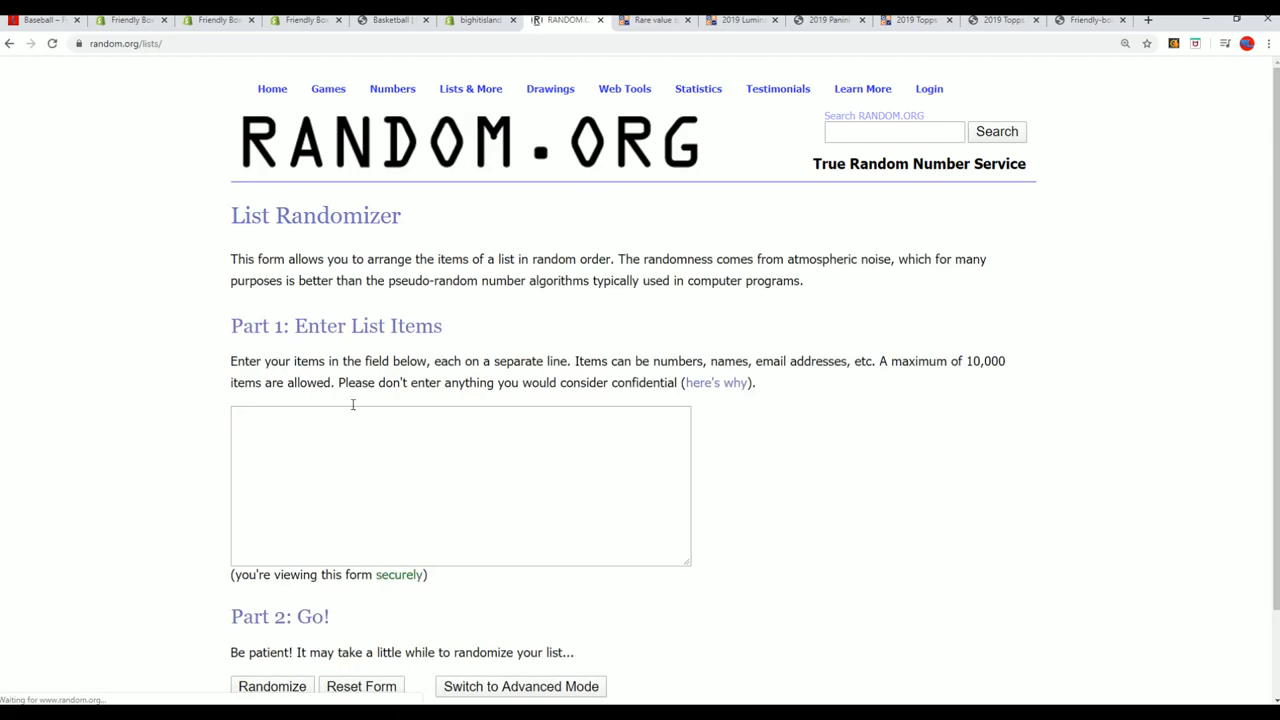
type("shawn caziarc")
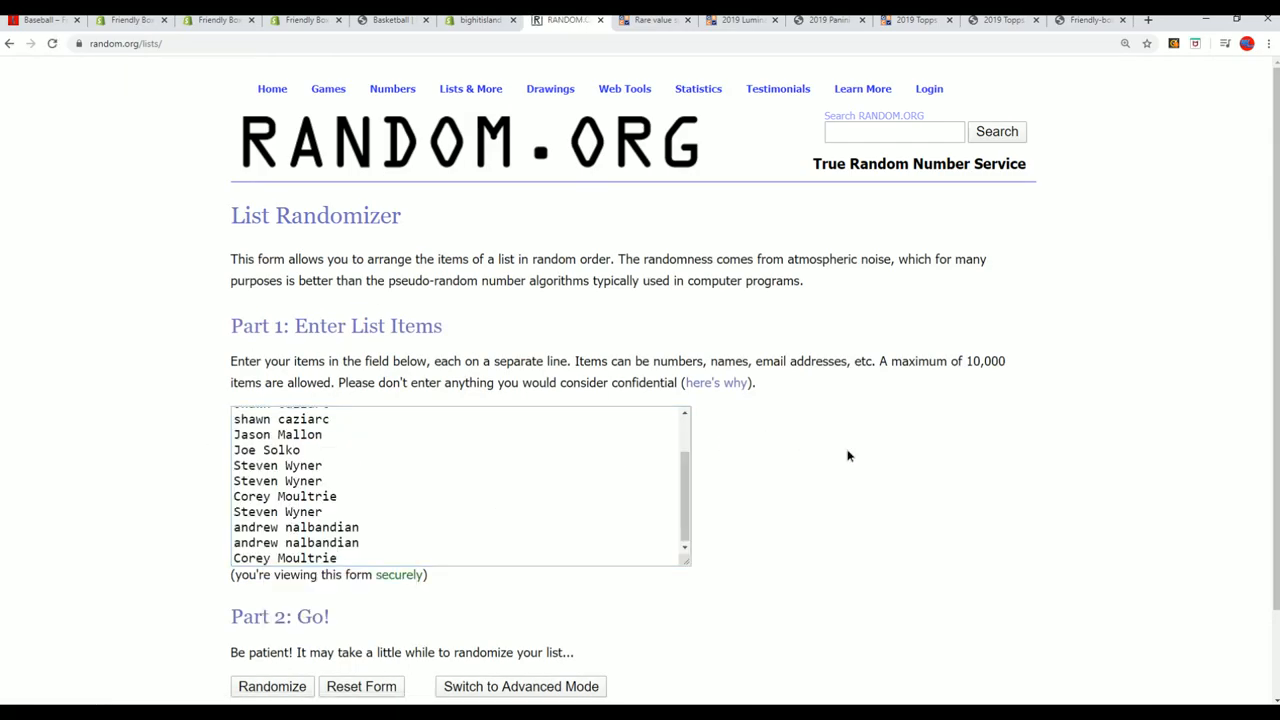
left_click(271, 686)
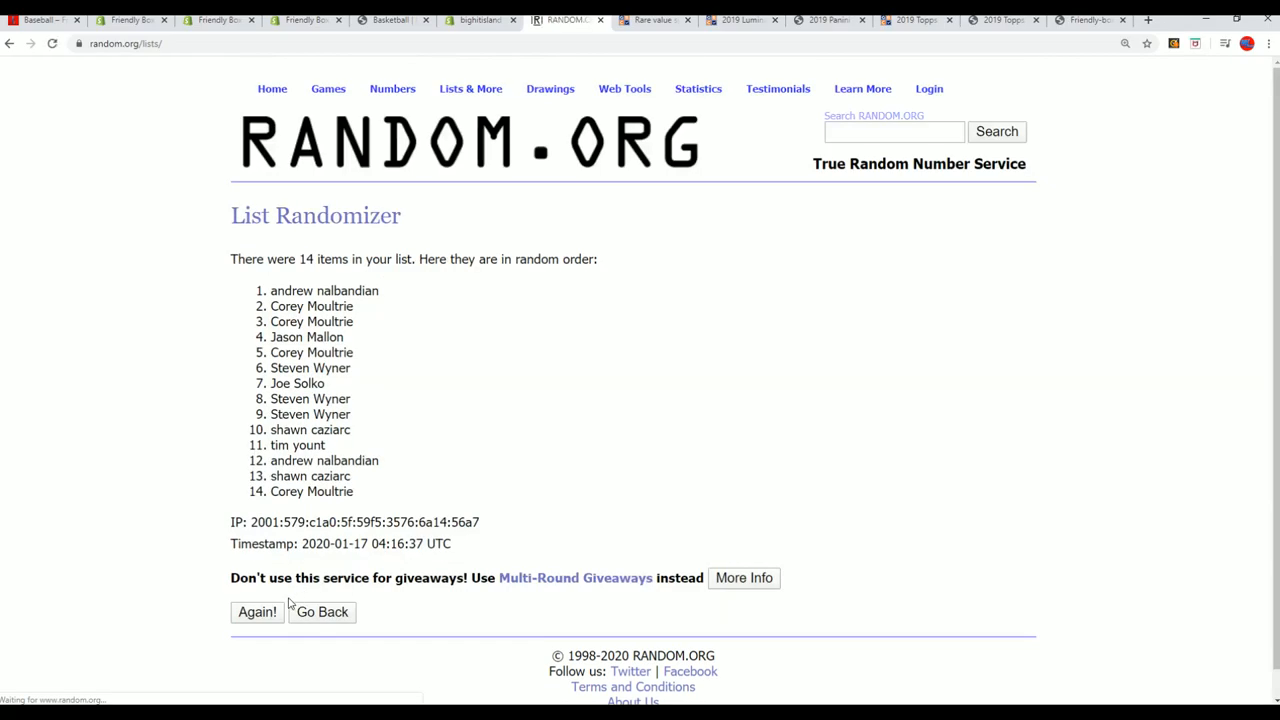
left_click(256, 612)
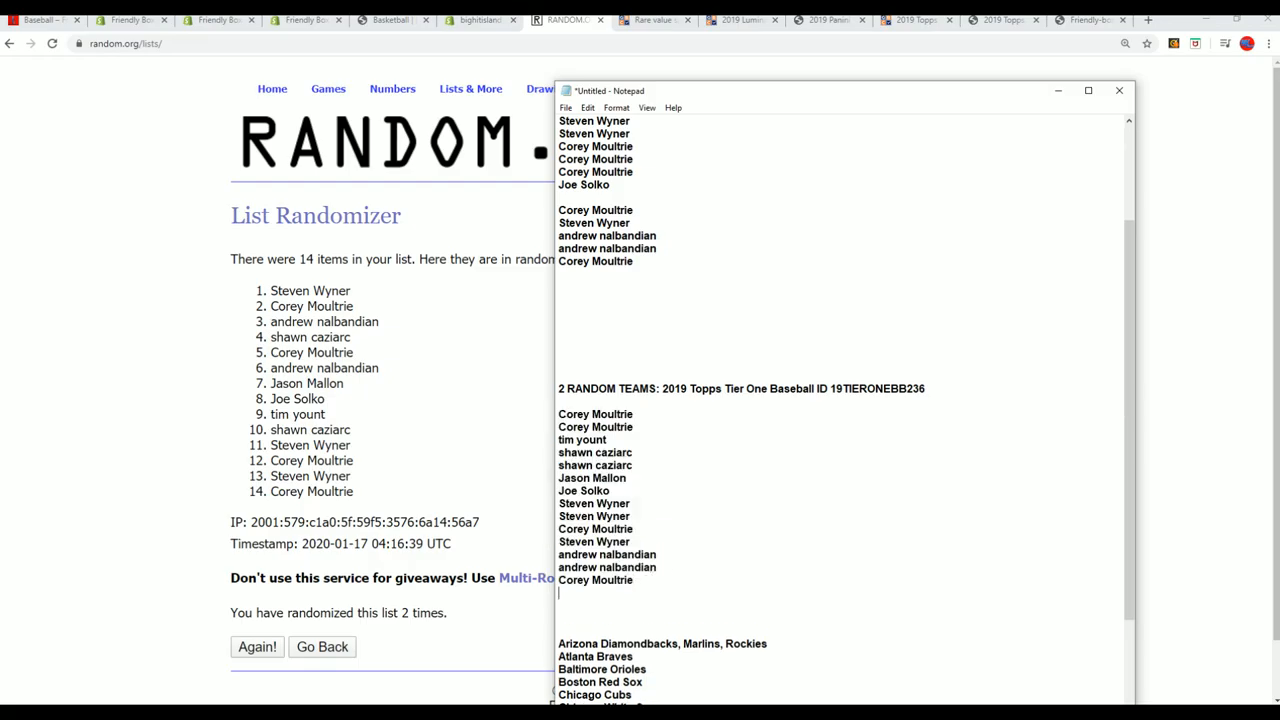
Select all twenty-eight names under 2 RANDOM TEAMS in Notepad and return to the randomizer.
scroll("down", 3)
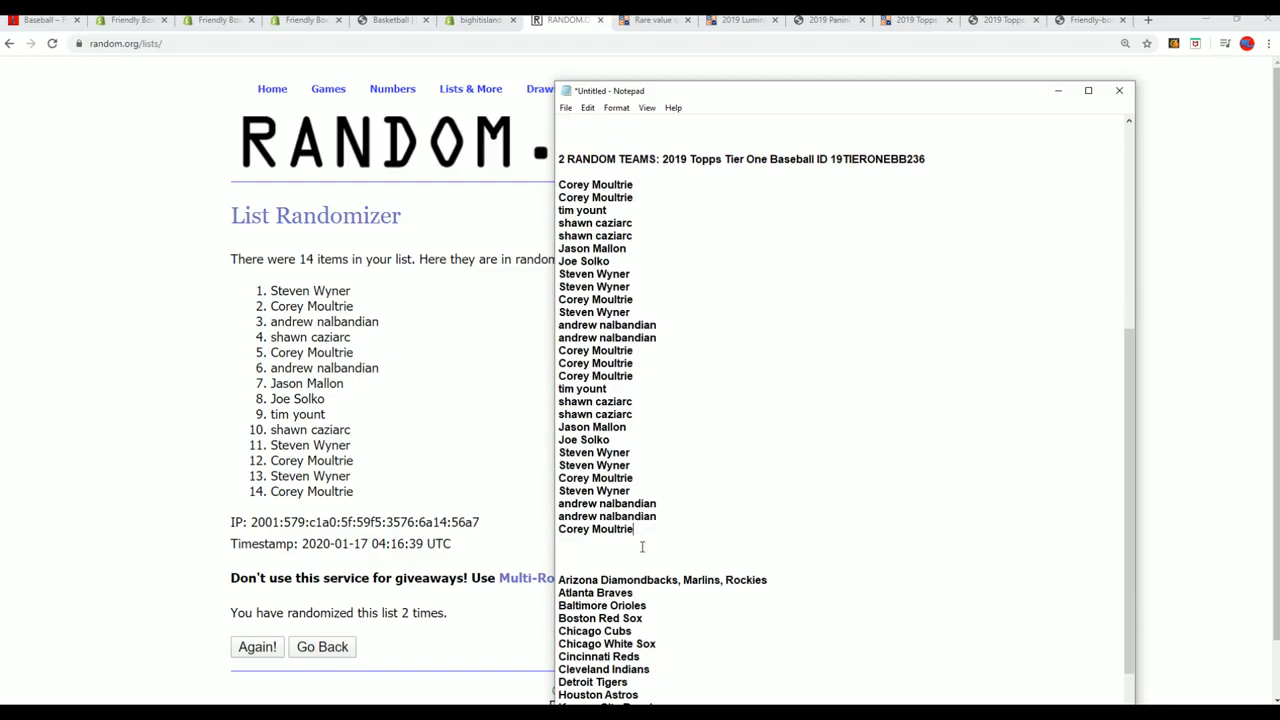
left_click_drag(558, 184, 657, 529)
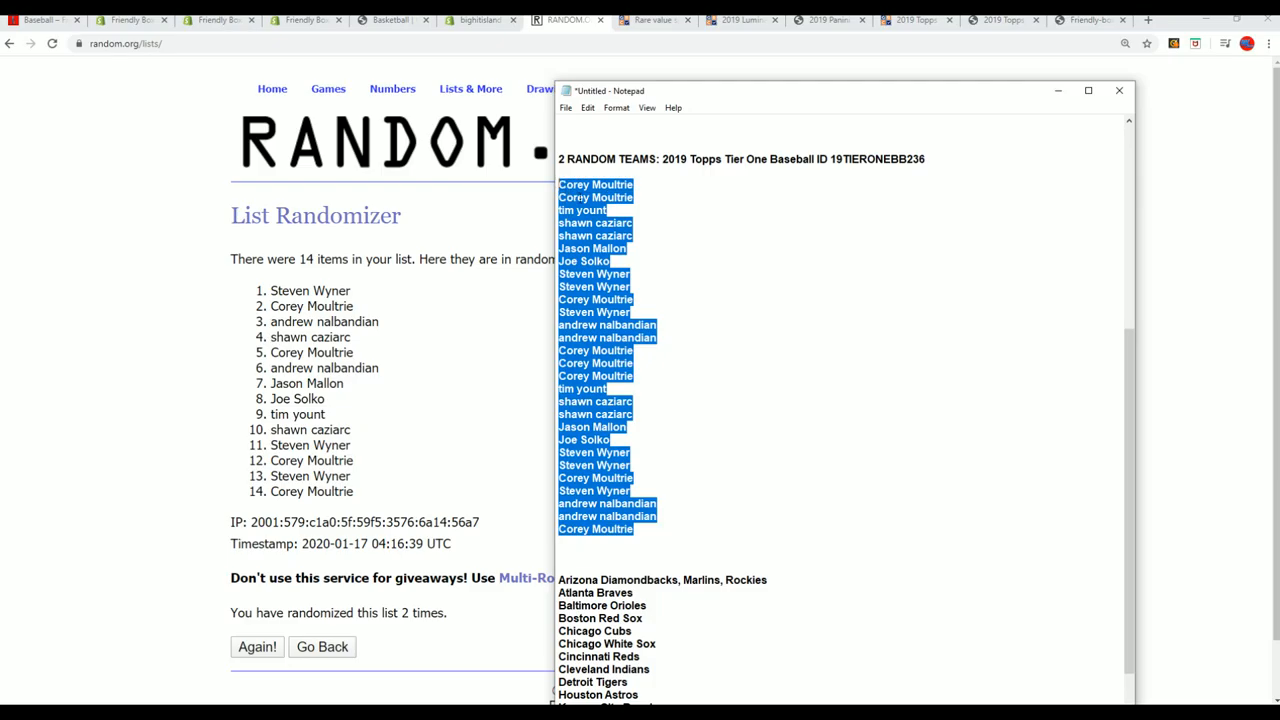
left_click(1116, 91)
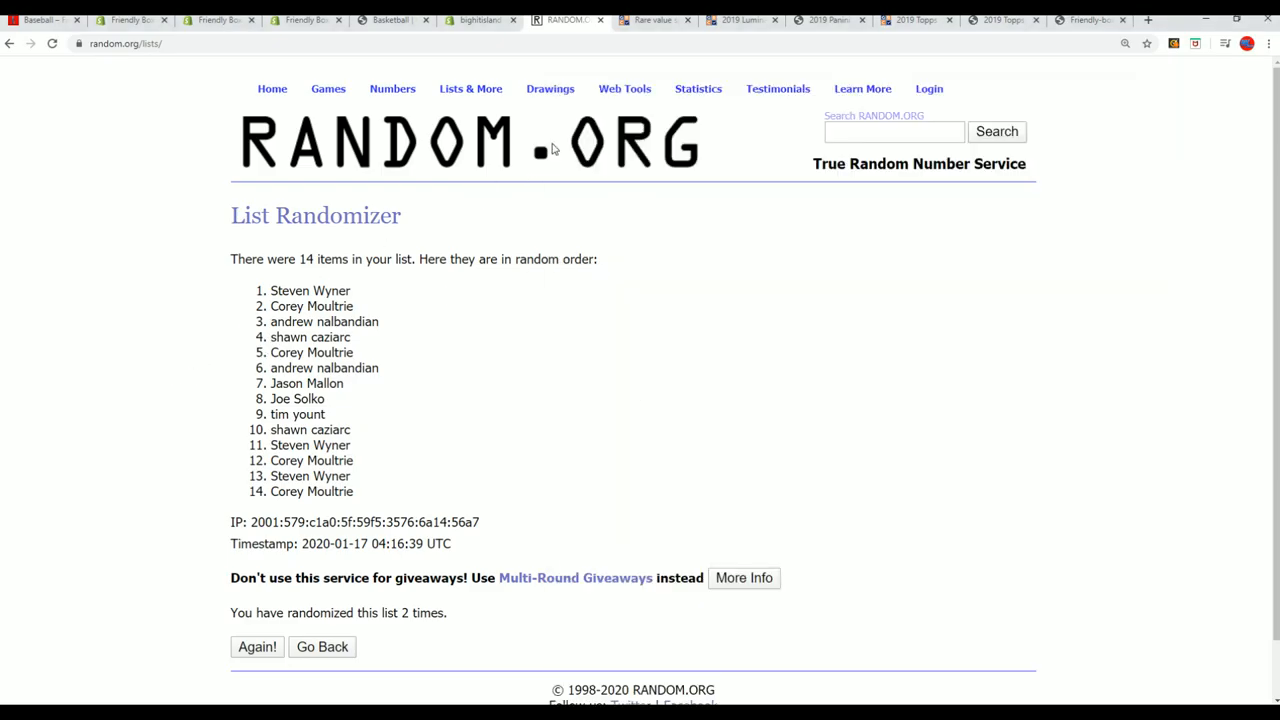
Paste the 28 owner names into a fresh form, randomize, and reshuffle repeatedly with Again!
left_click(322, 647)
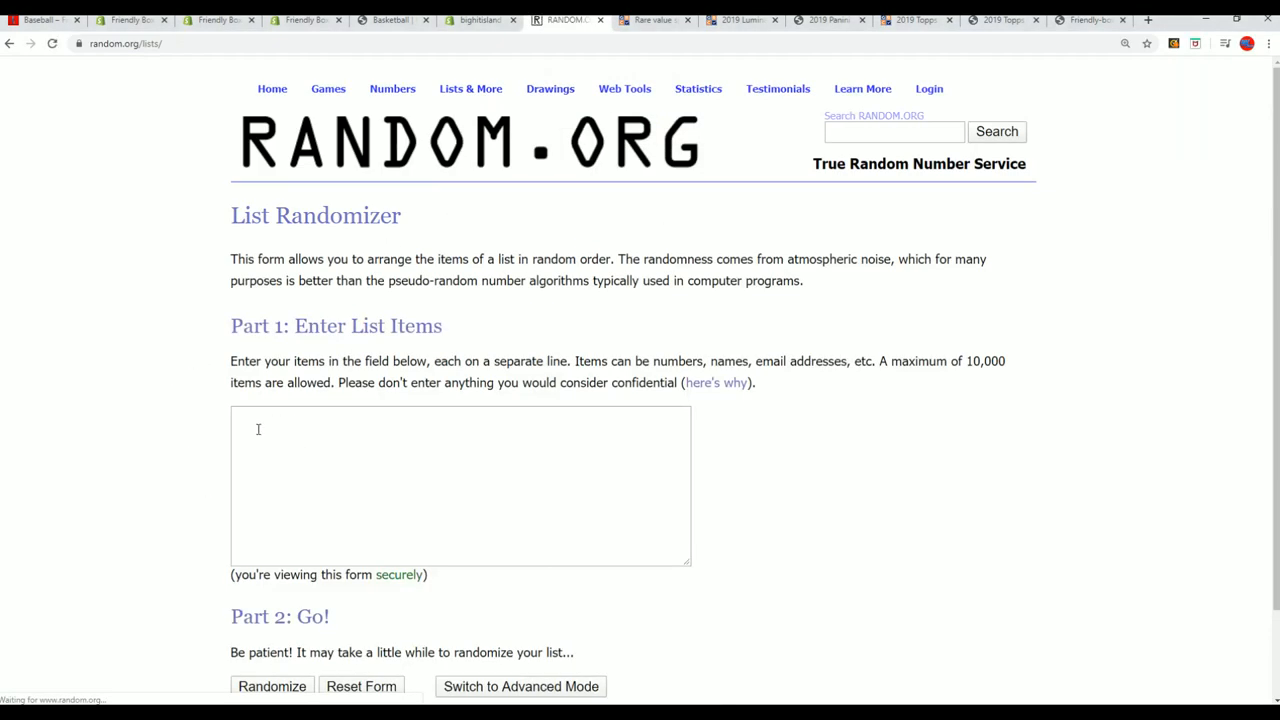
type("shawn caziarc")
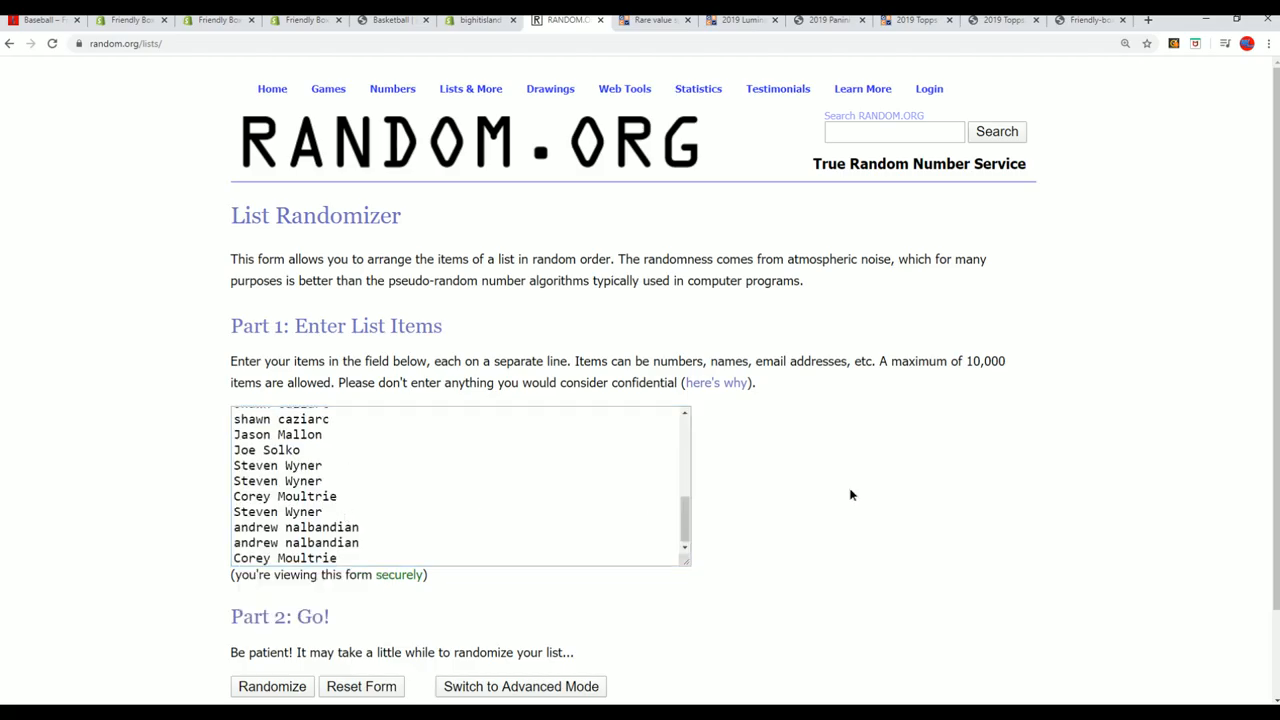
left_click(271, 686)
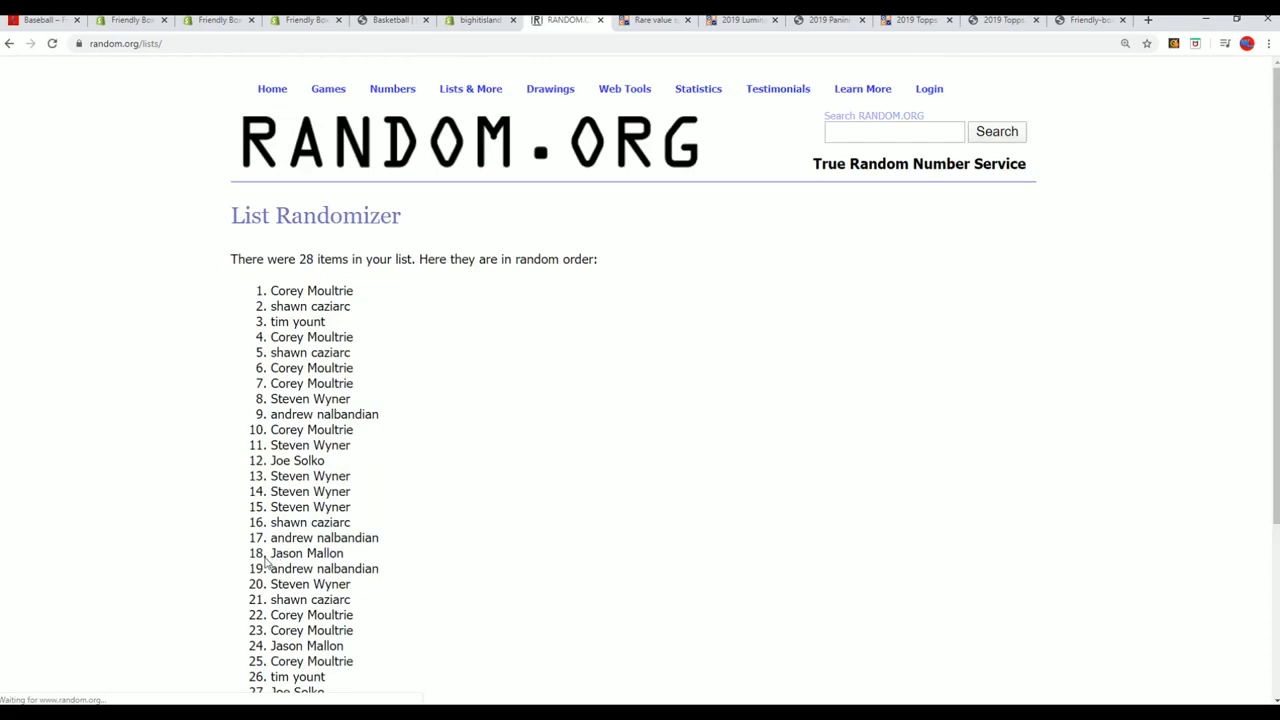
scroll("down", 3)
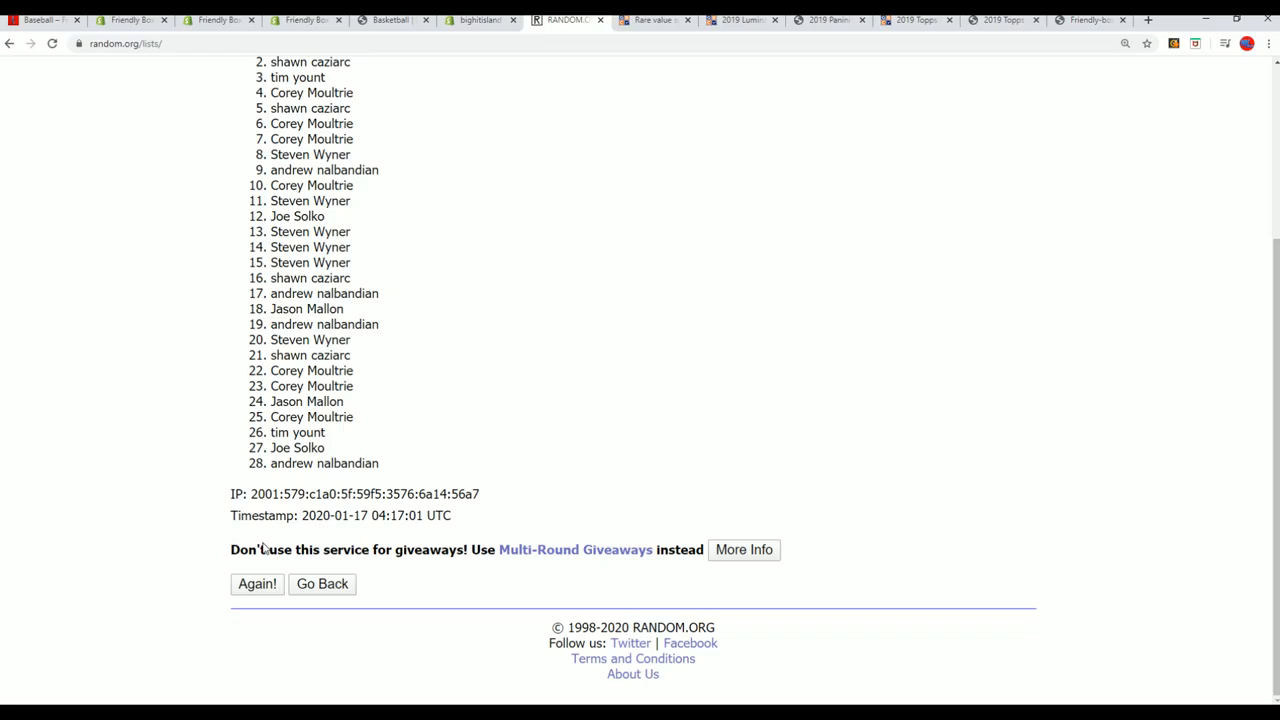
left_click(256, 584)
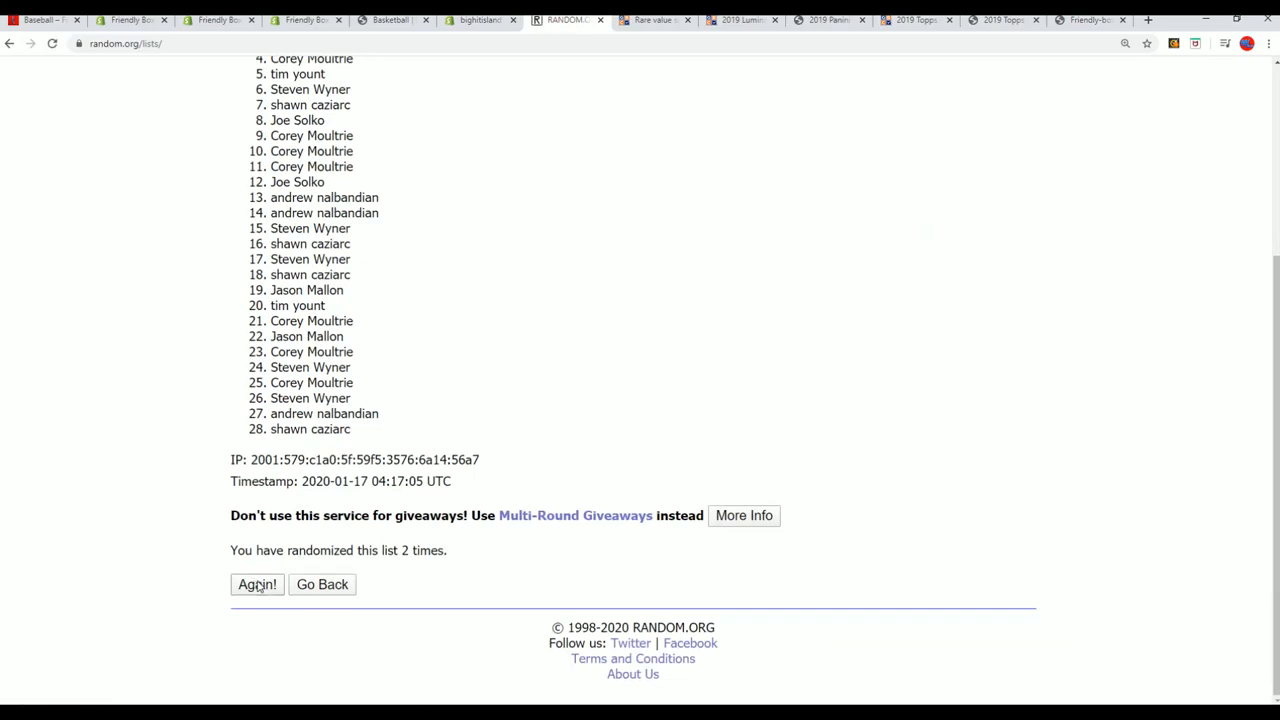
left_click(256, 584)
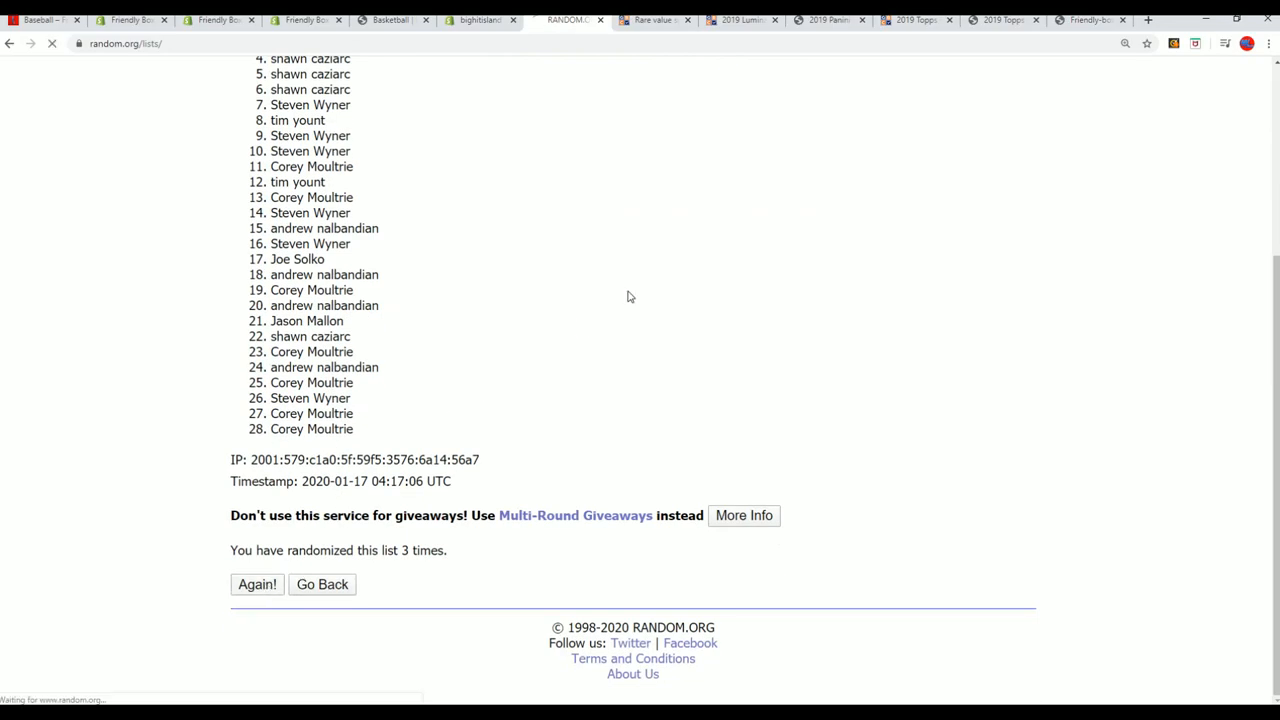
left_click(256, 584)
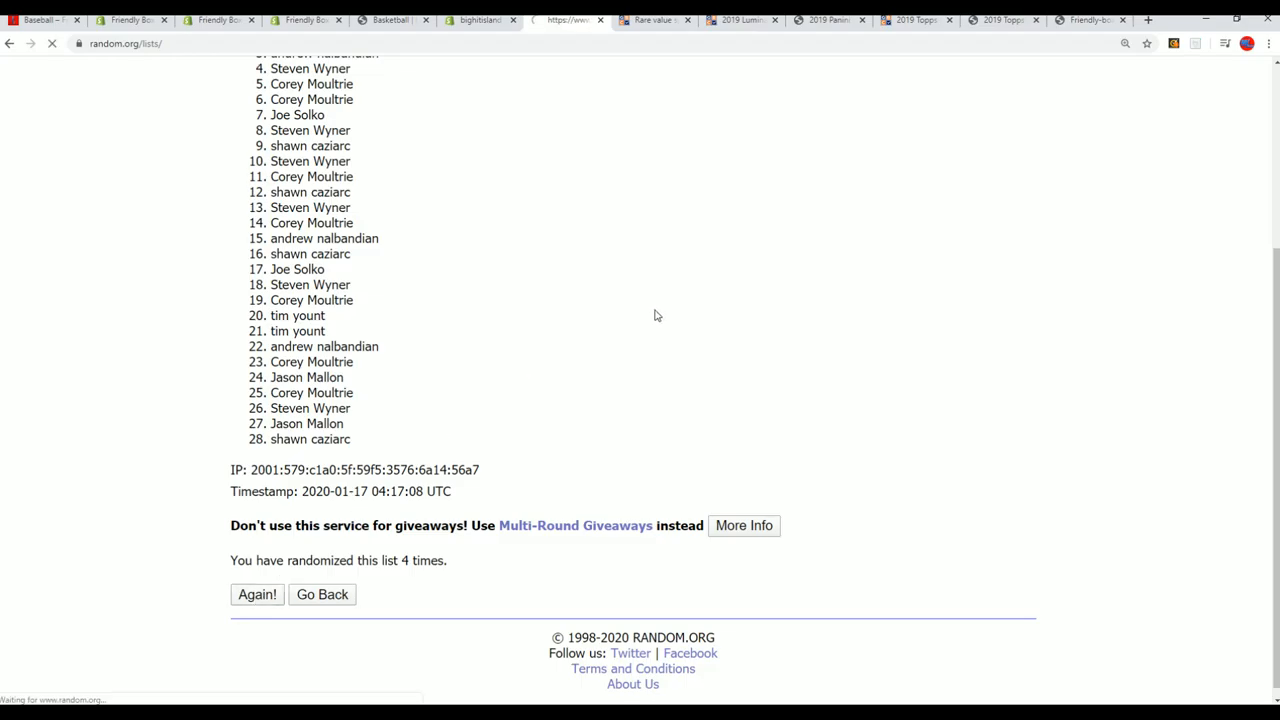
left_click(256, 594)
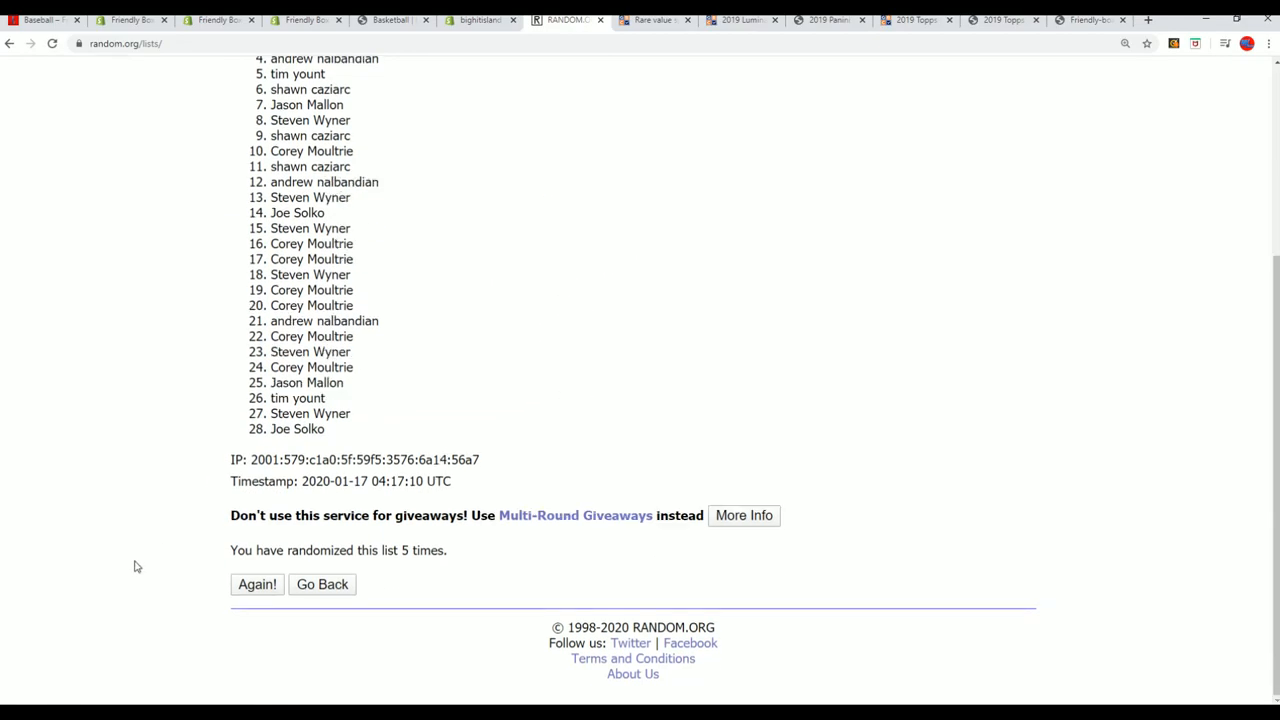
left_click(257, 584)
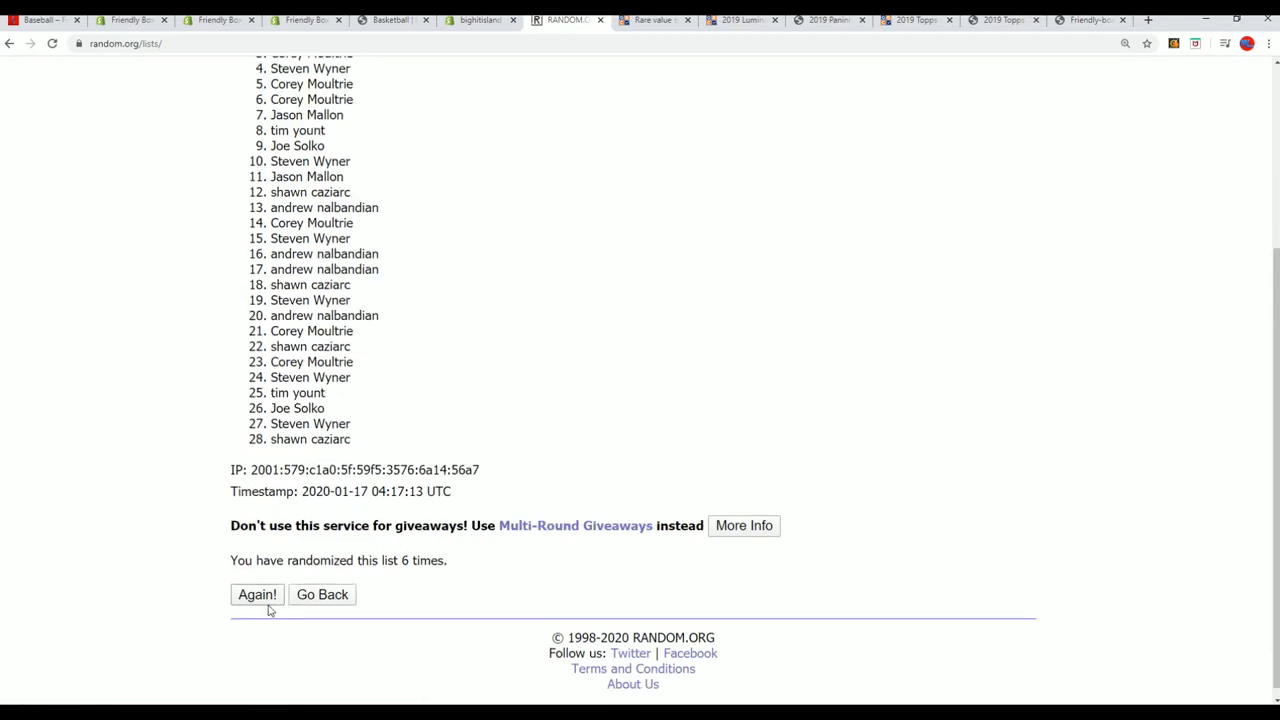
left_click(256, 594)
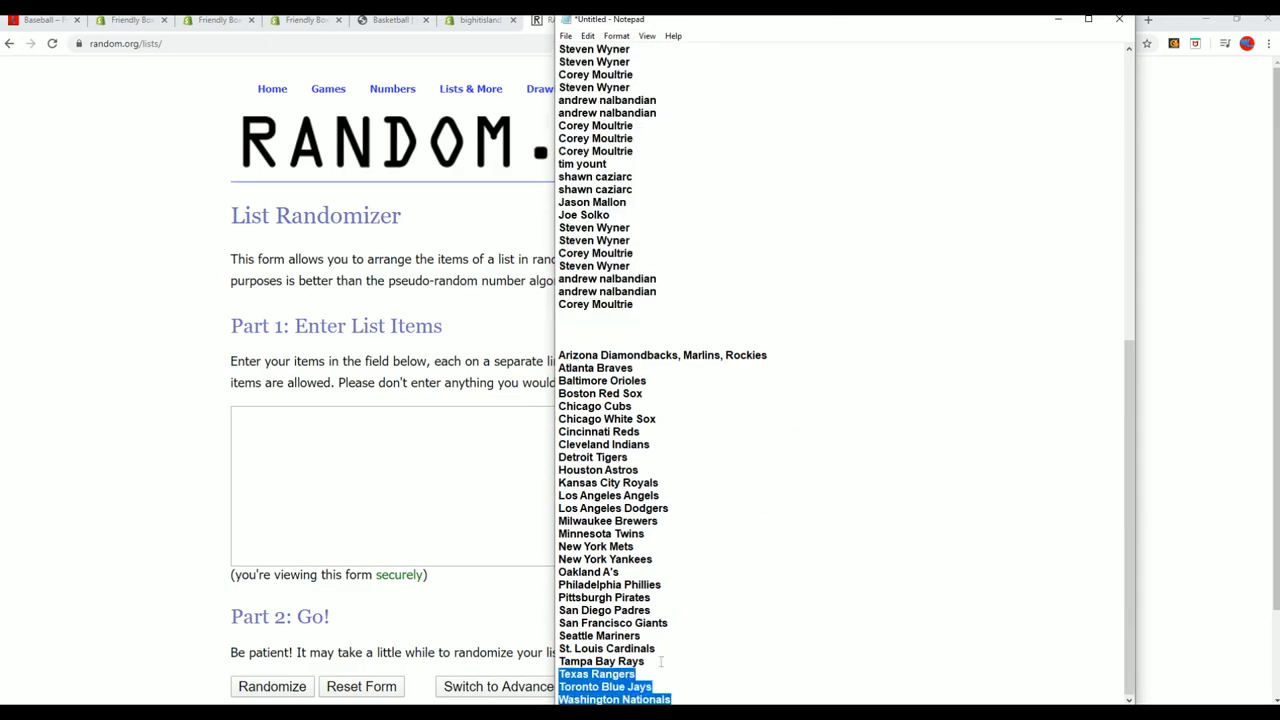
Copy the selected MLB team names from Notepad via the right-click menu.
right_click(622, 390)
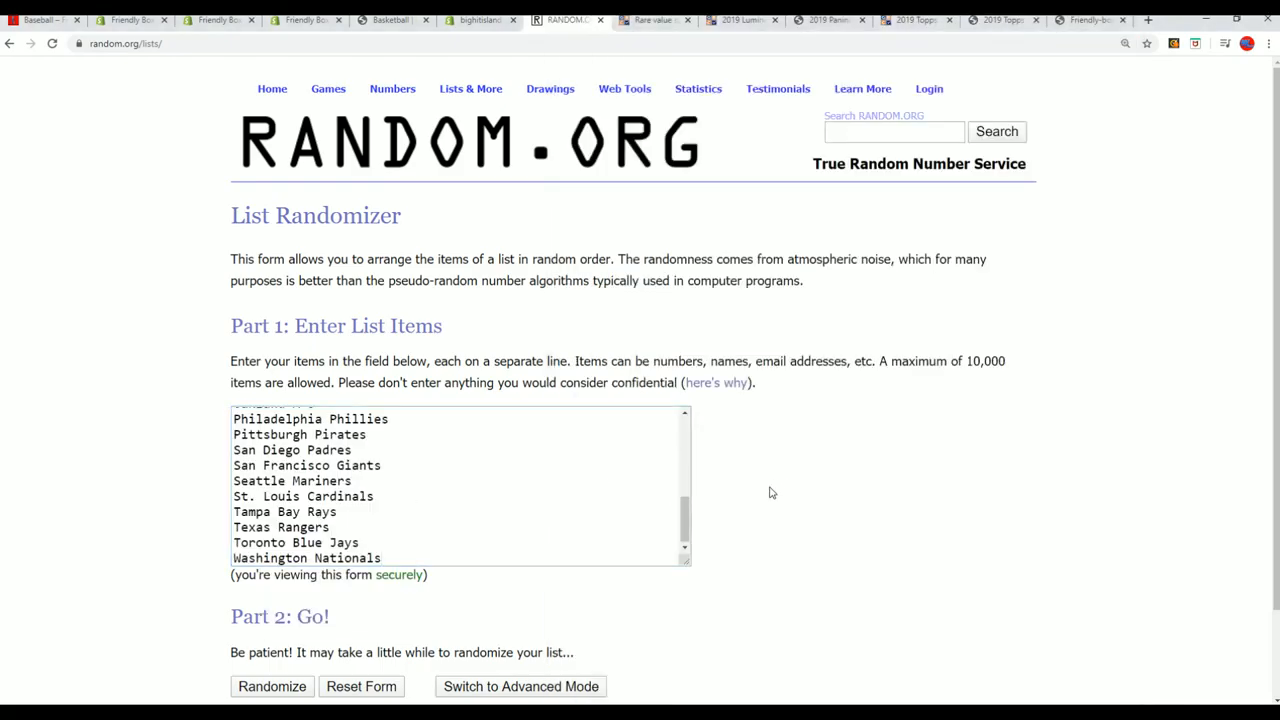
Randomize the 28 MLB team names, then reshuffle them five more times with Again!
left_click(272, 687)
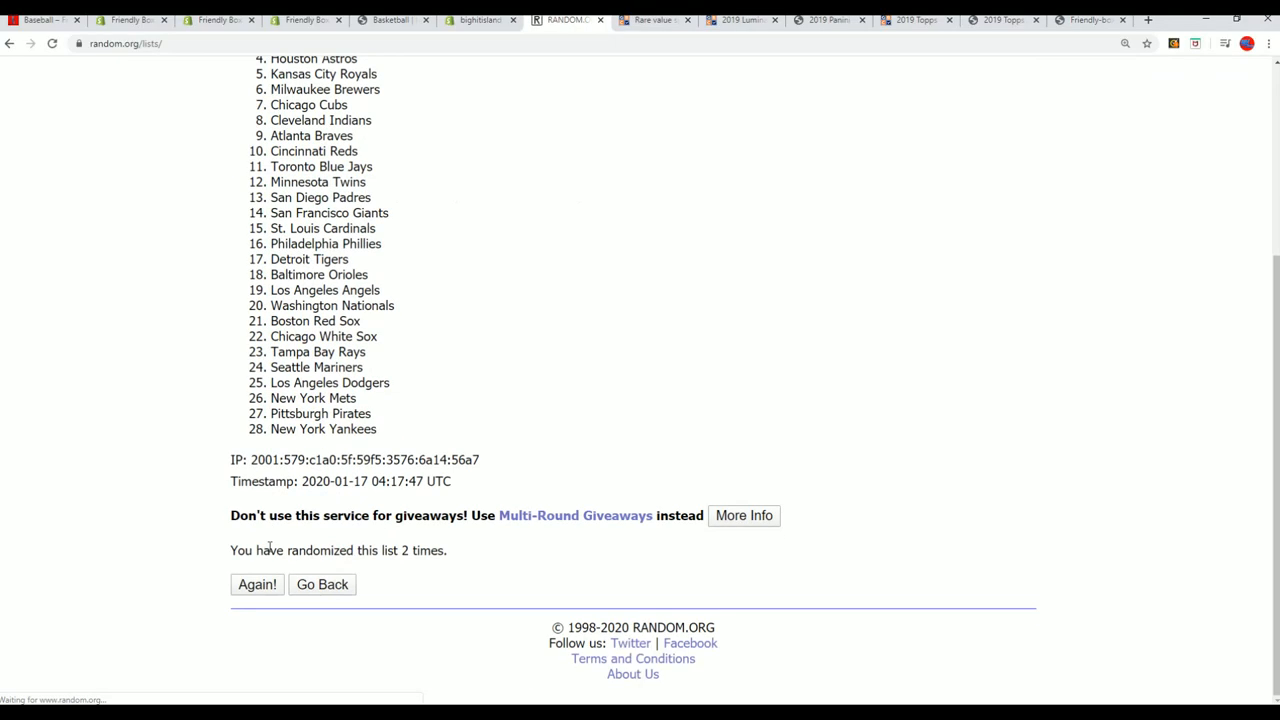
left_click(257, 584)
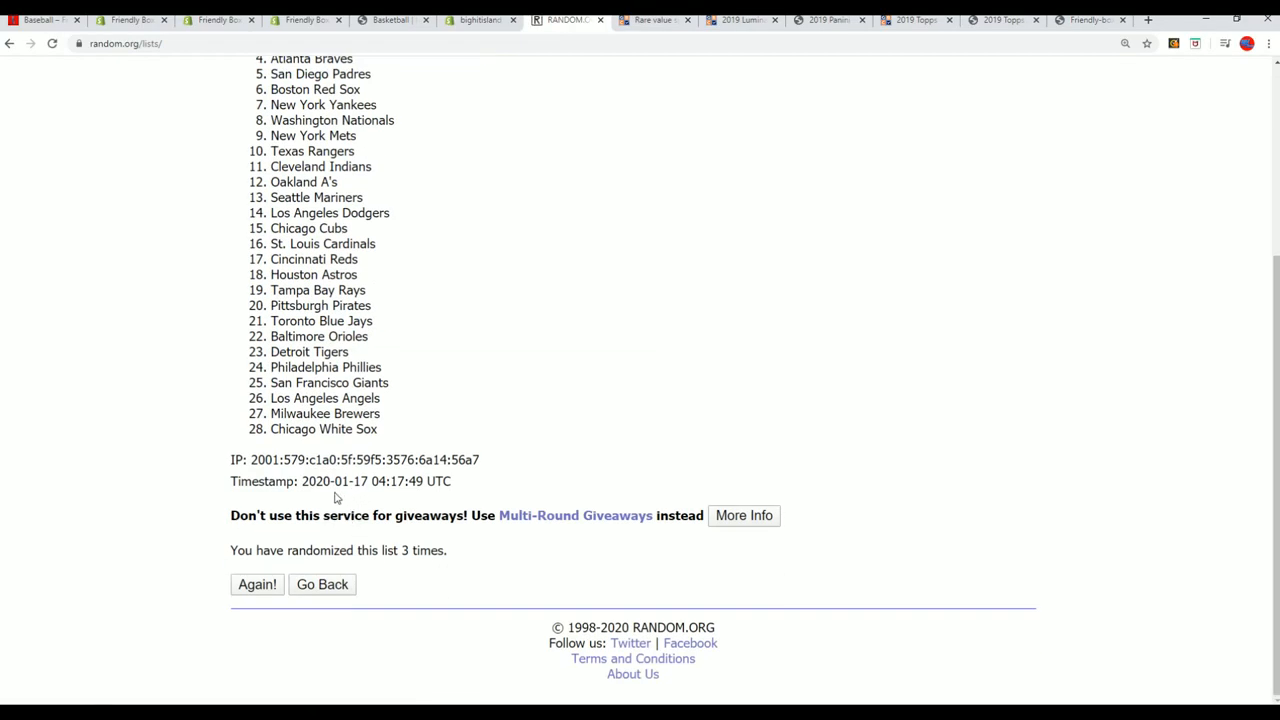
mouse_move(278, 571)
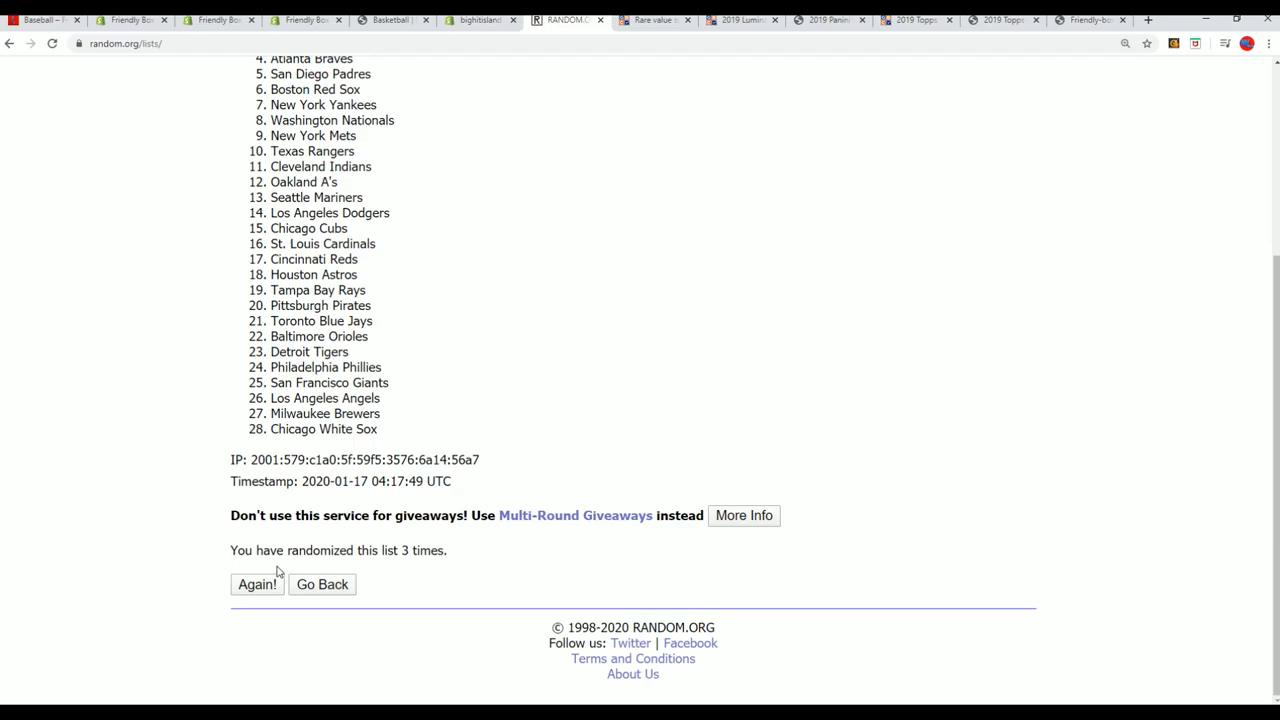
left_click(256, 584)
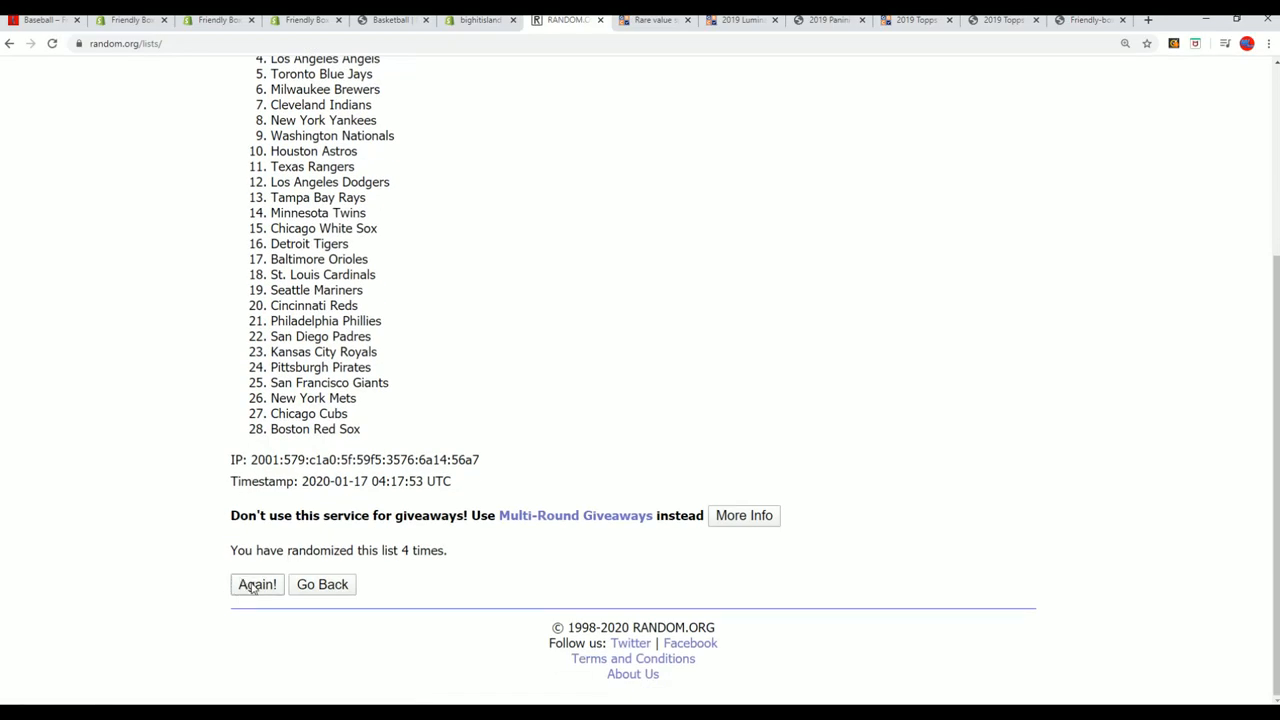
left_click(256, 584)
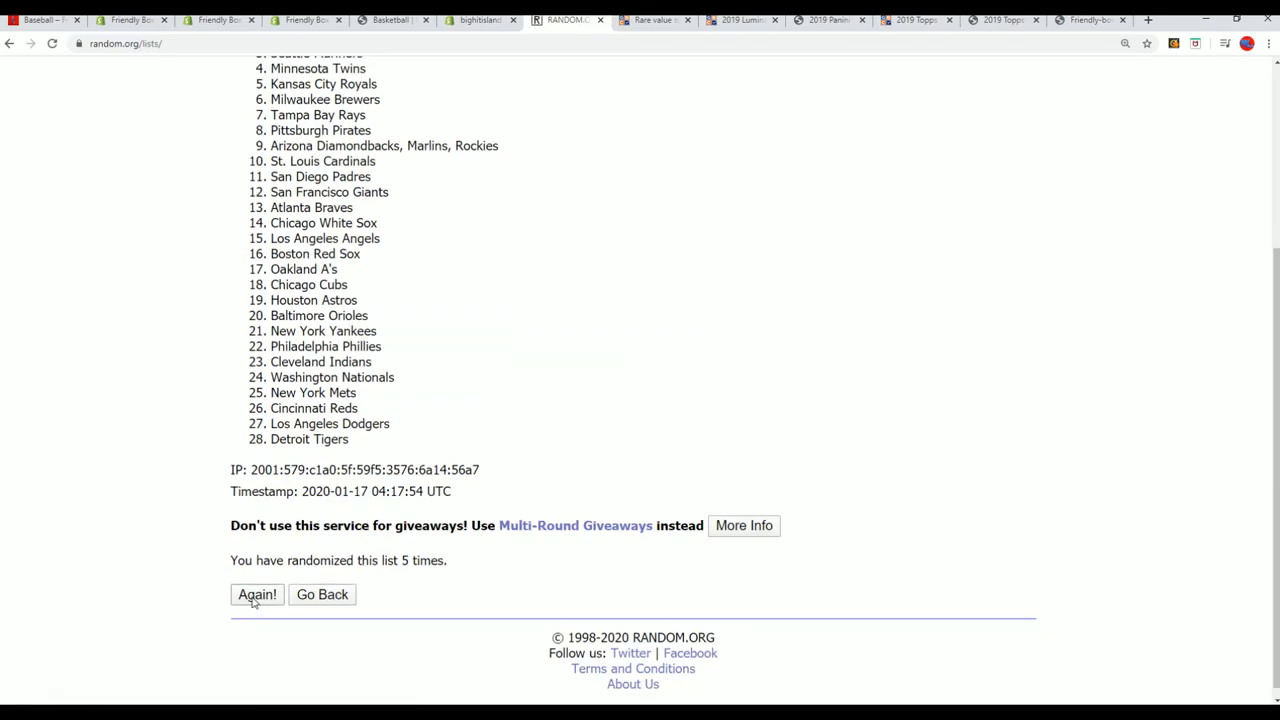
left_click(257, 594)
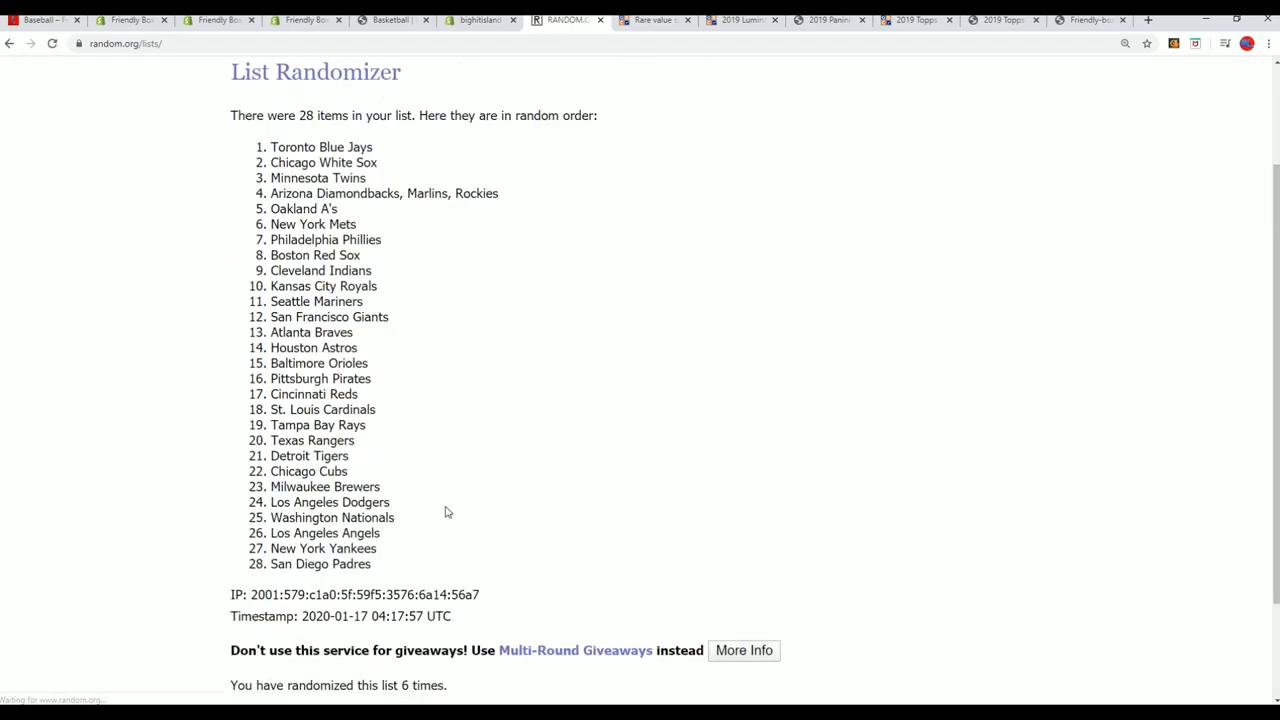
scroll("down", 3)
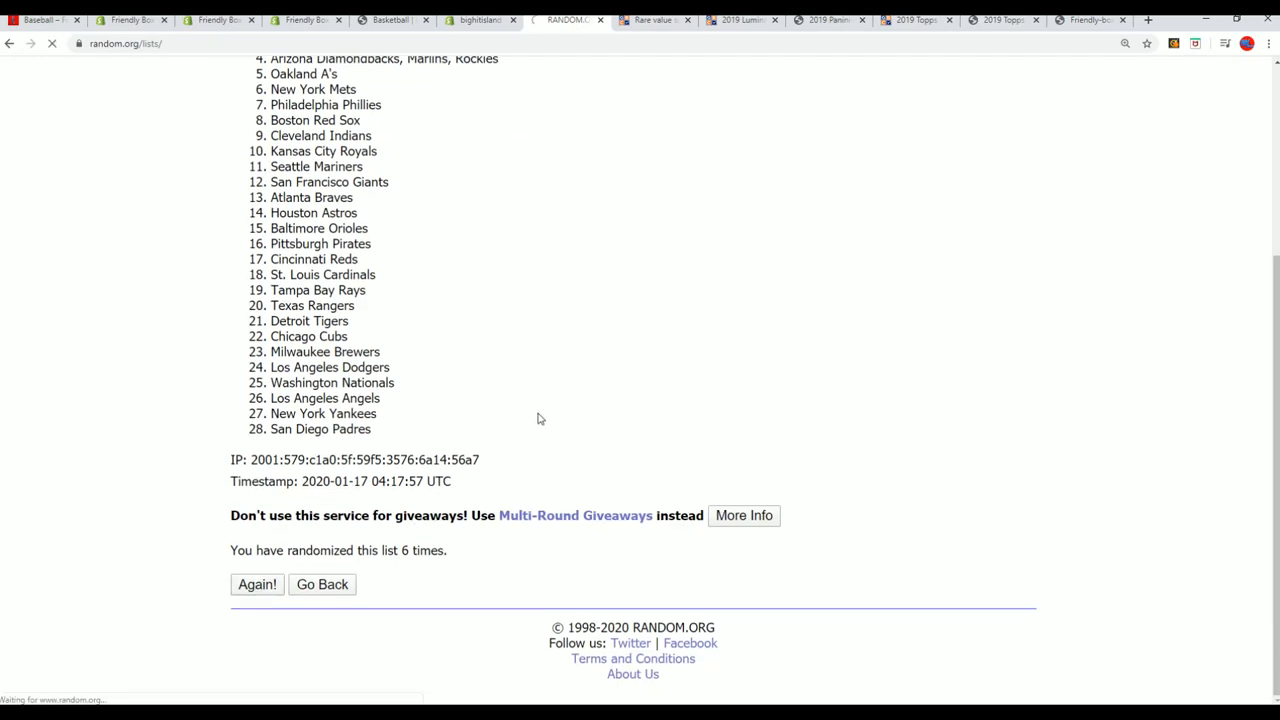
left_click(256, 584)
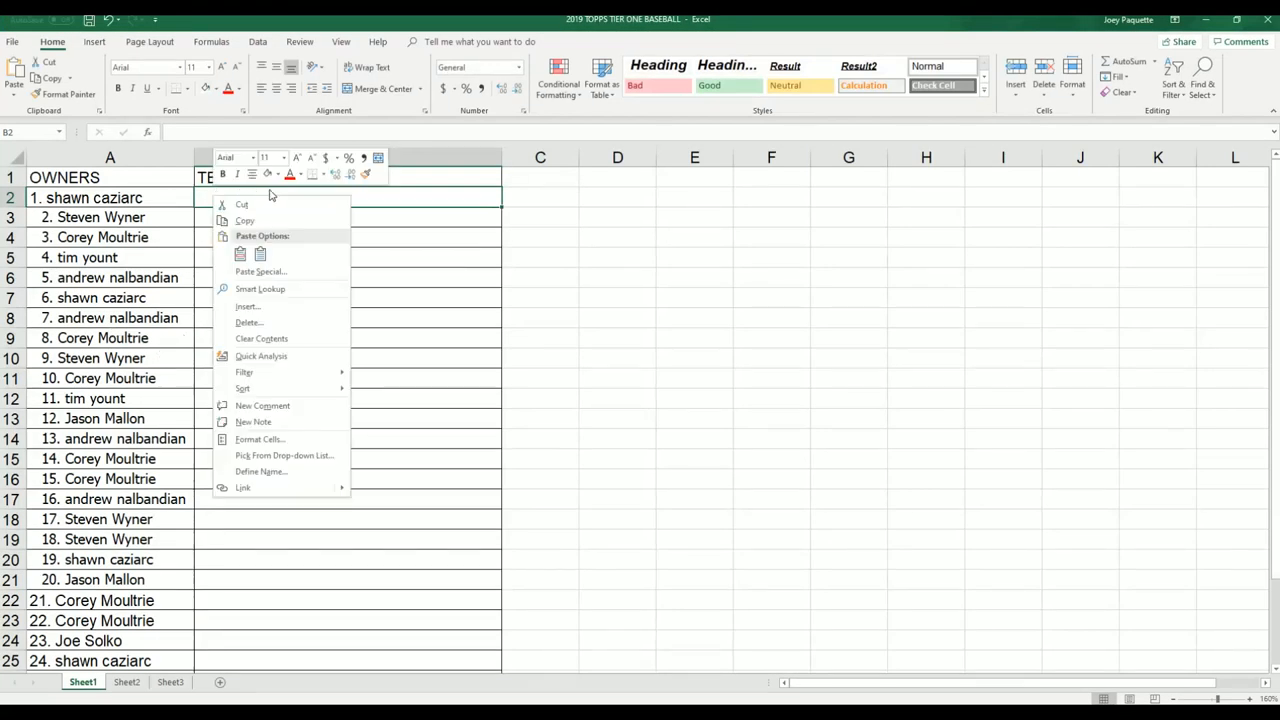
Paste the shuffled team names into the TEAMS column from B2 and scroll to verify.
left_click(240, 236)
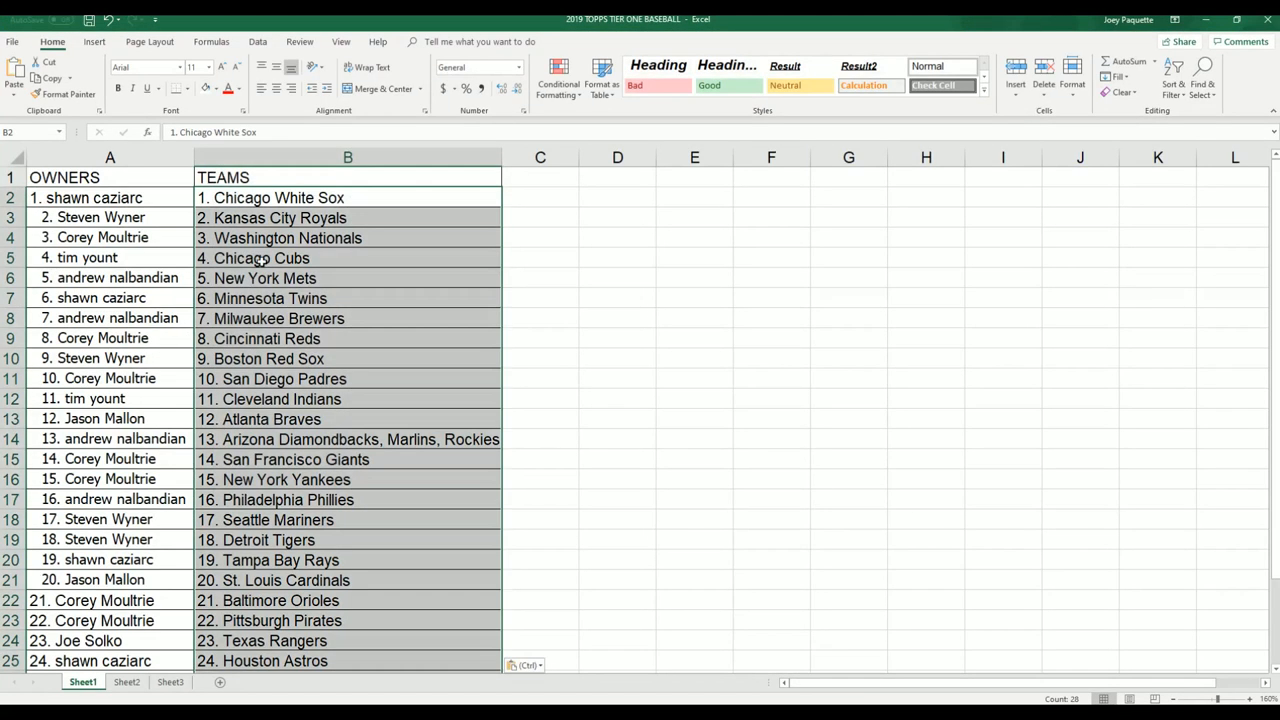
mouse_move(405, 508)
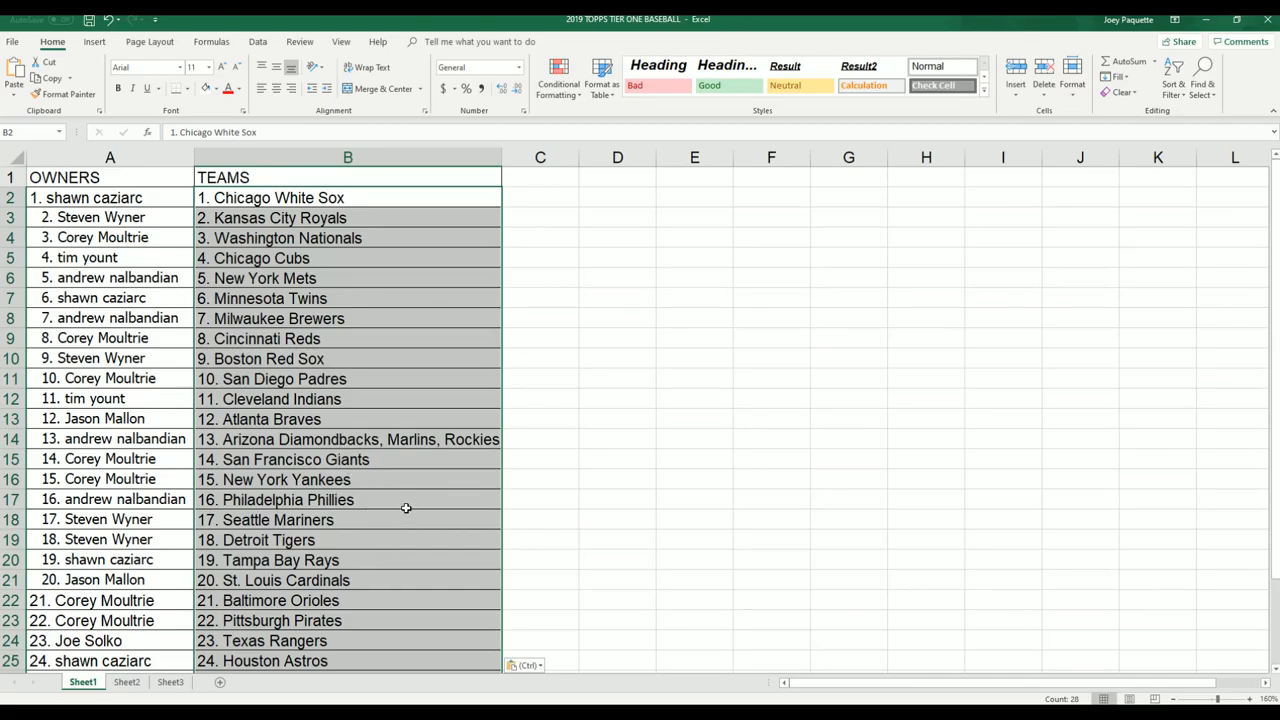
scroll("down", 3)
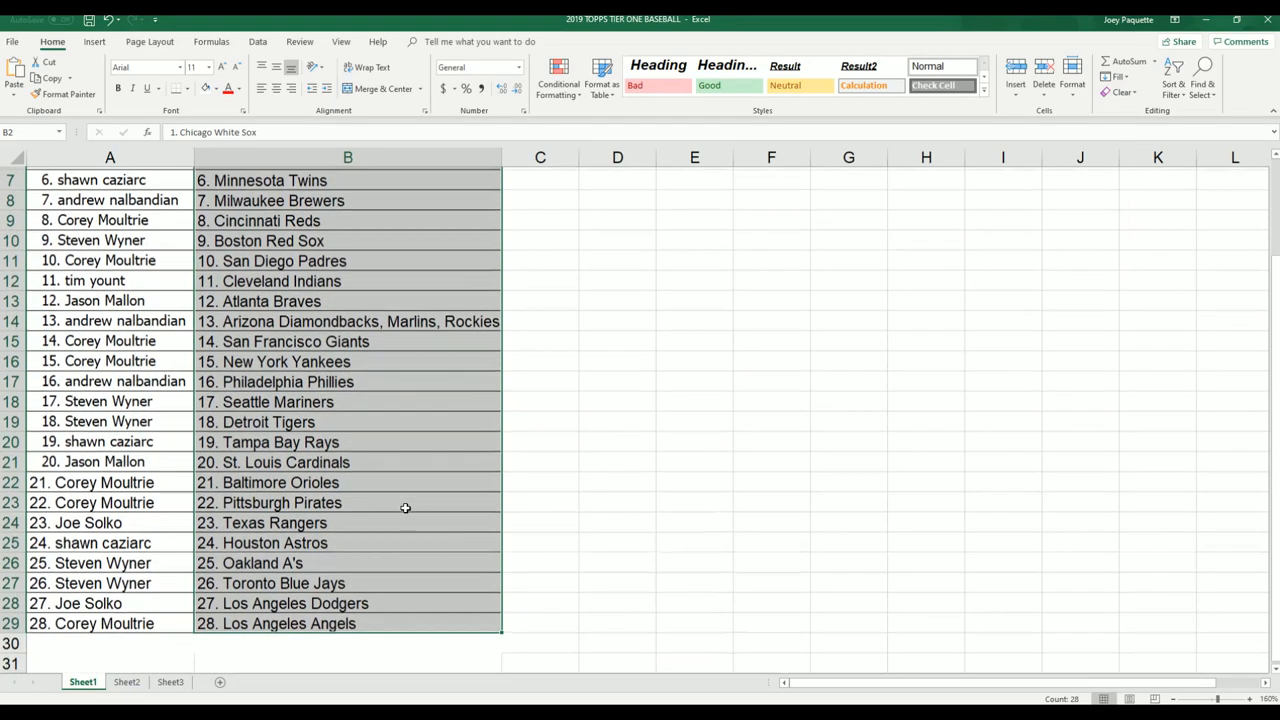